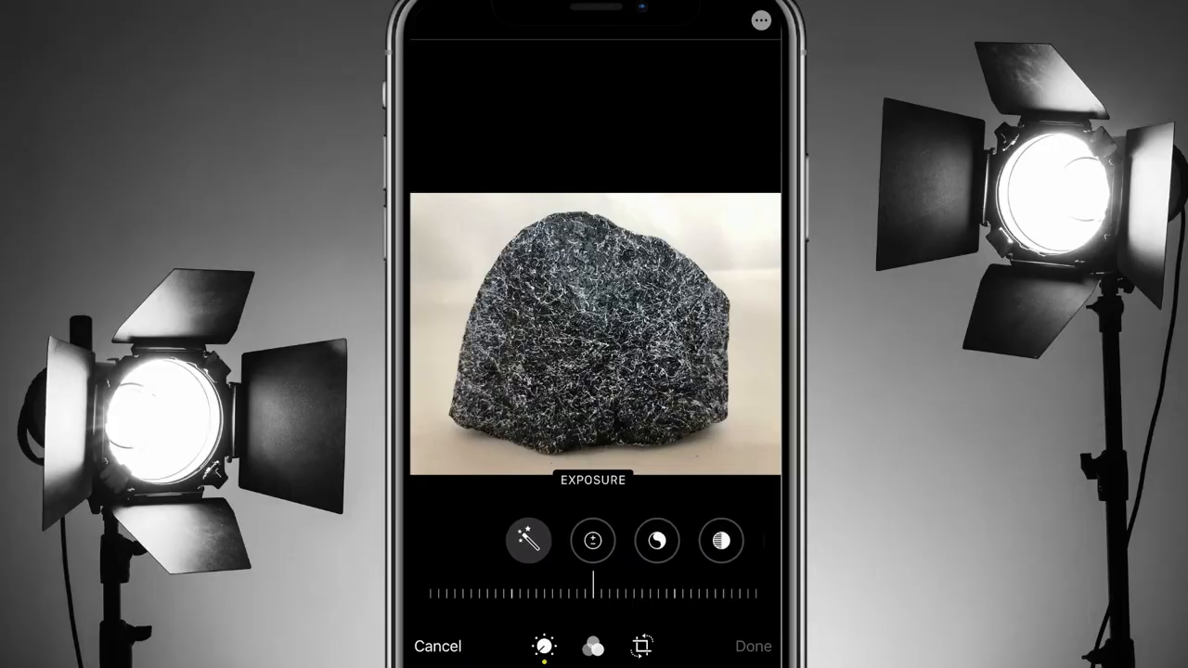
Bring the product image guidelines on the Seller Central Images tab into view.
{"action": "left_click_drag", "start_coordinate": [594, 585], "coordinate": [507, 585]}
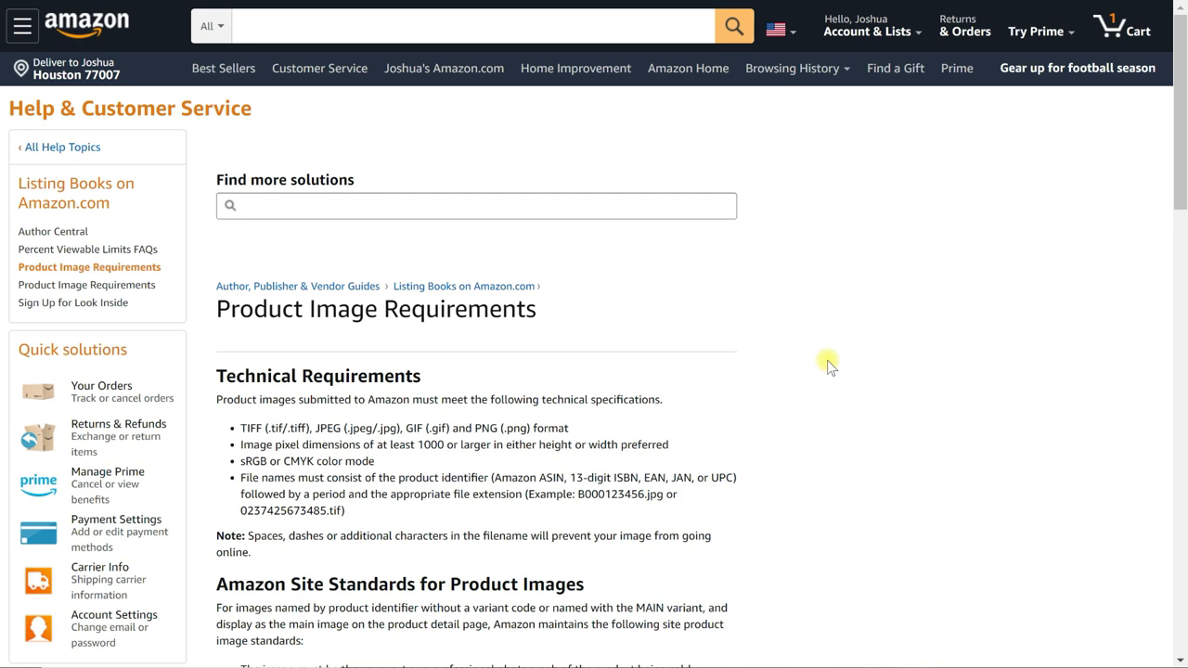
{"action": "mouse_move", "coordinate": [670, 290]}
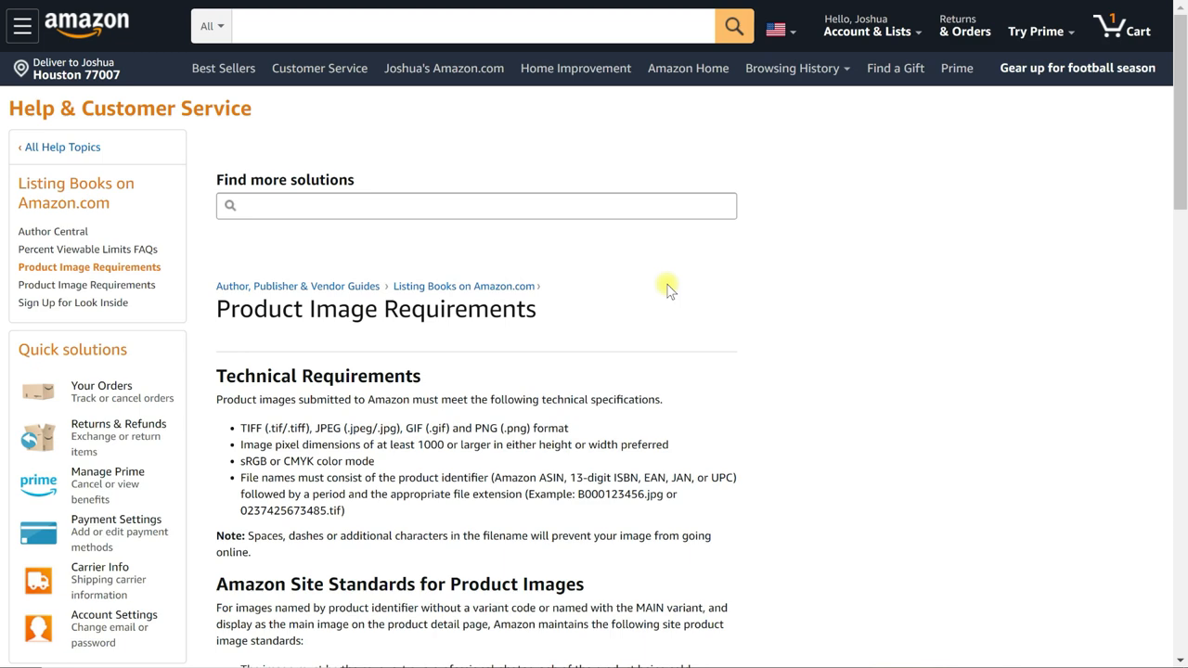
{"action": "scroll", "scroll_direction": "down", "scroll_amount": 3}
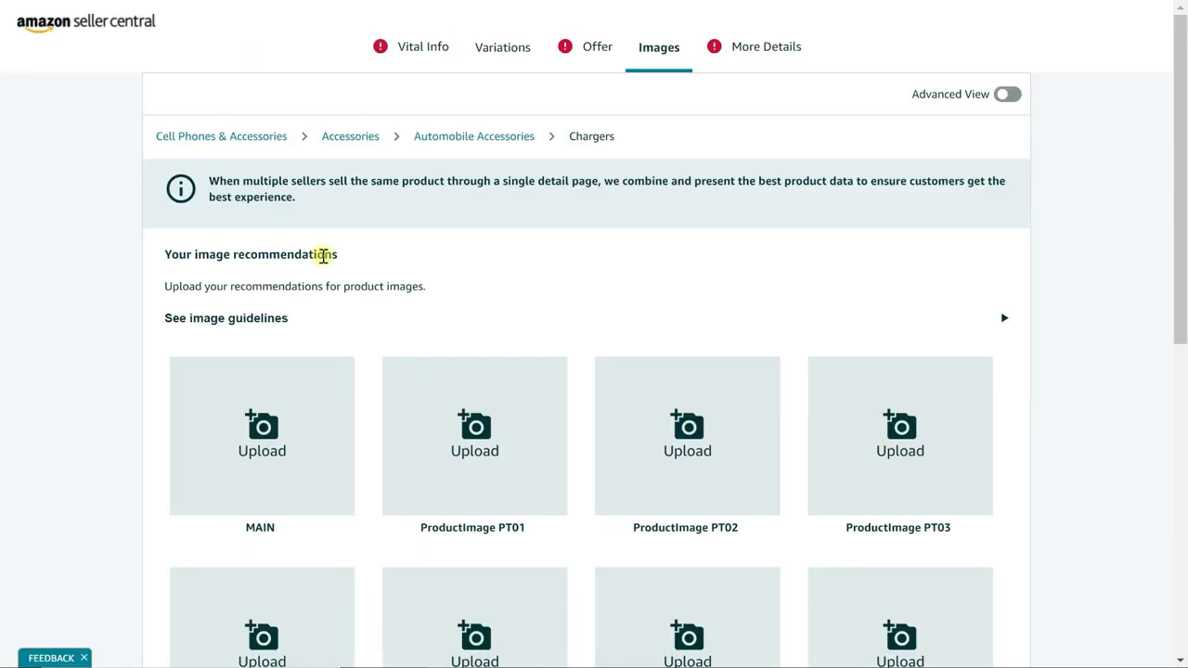
{"action": "mouse_move", "coordinate": [329, 208]}
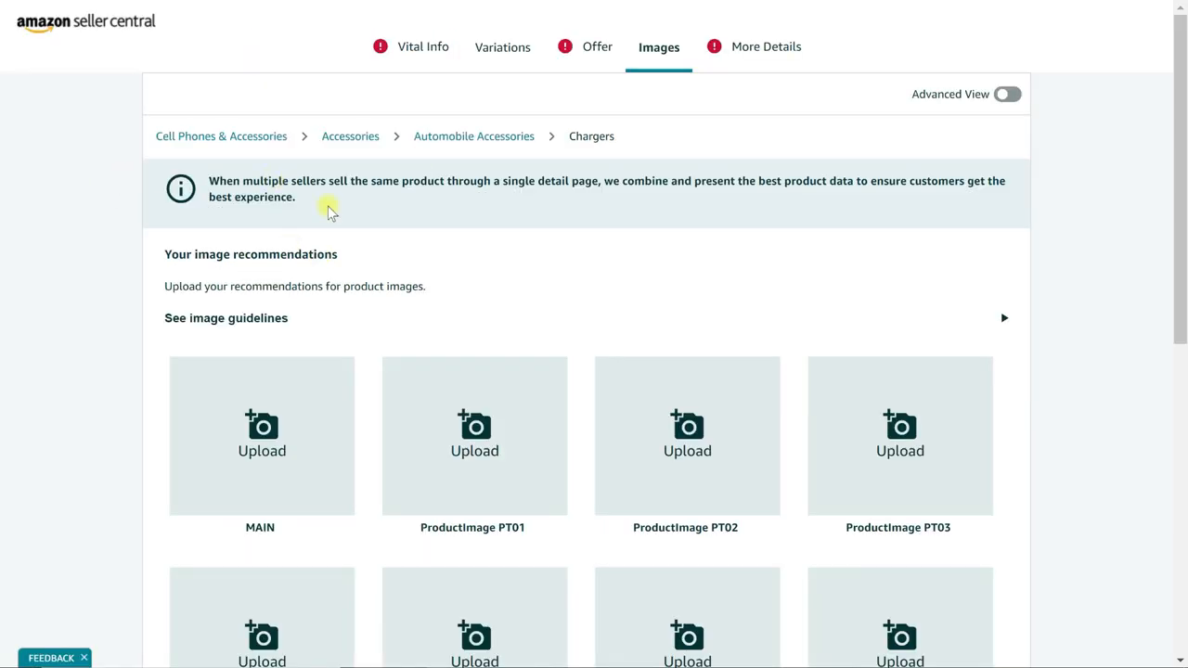
{"action": "mouse_move", "coordinate": [676, 61]}
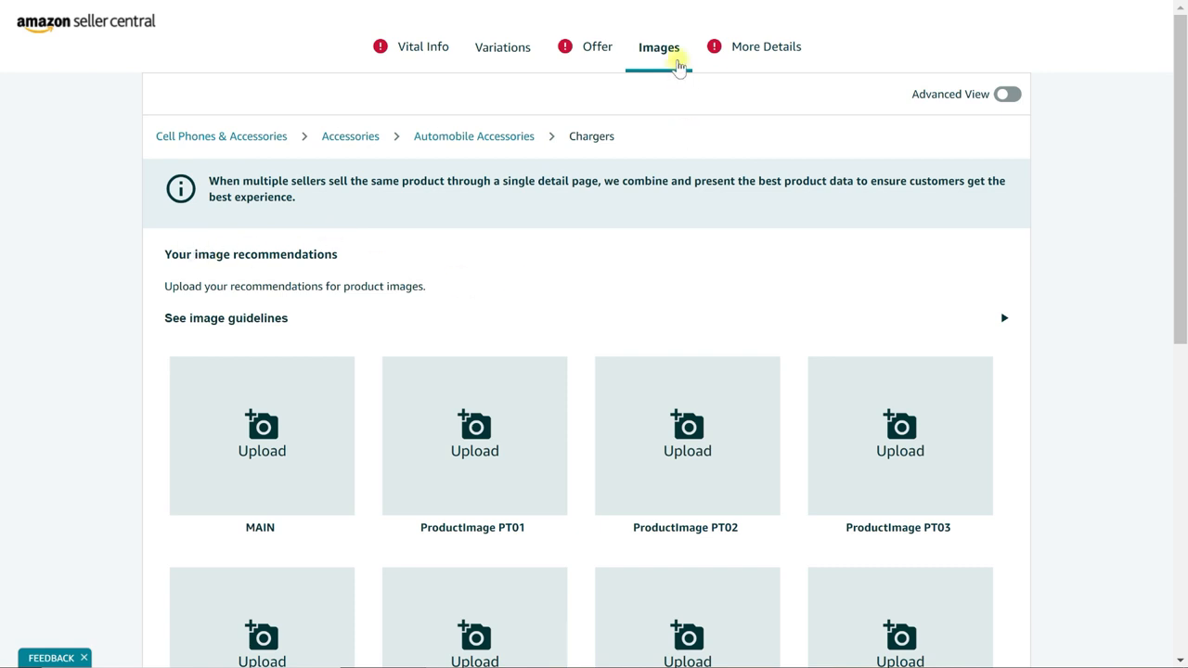
{"action": "mouse_move", "coordinate": [316, 246]}
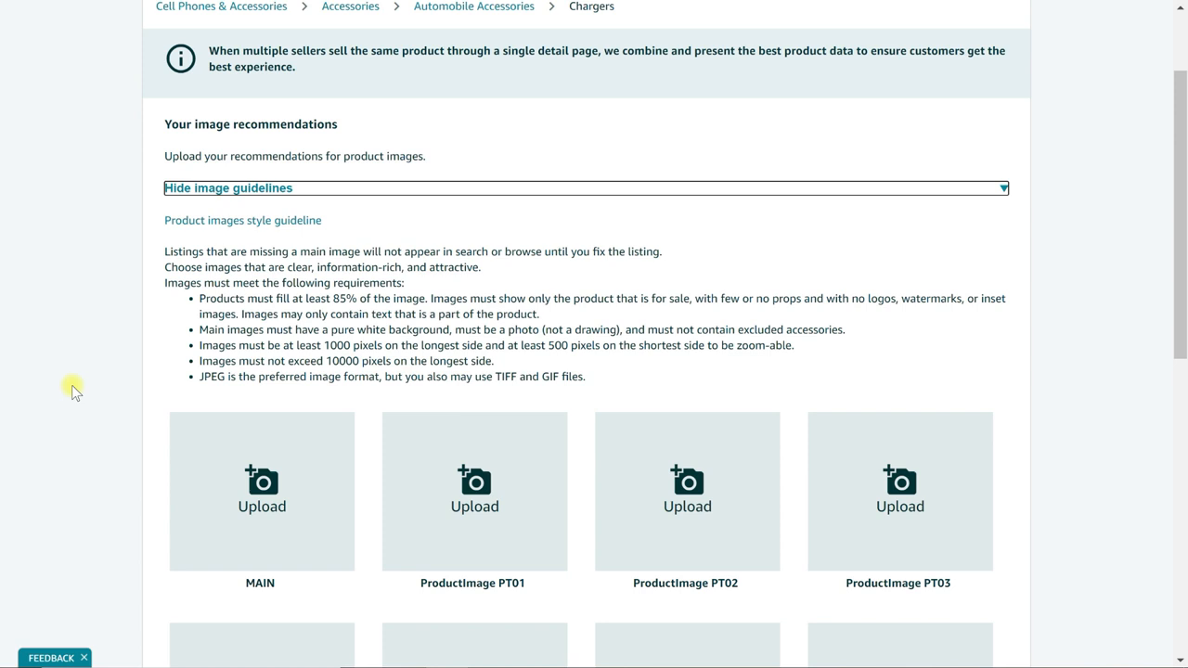
{"action": "mouse_move", "coordinate": [243, 303]}
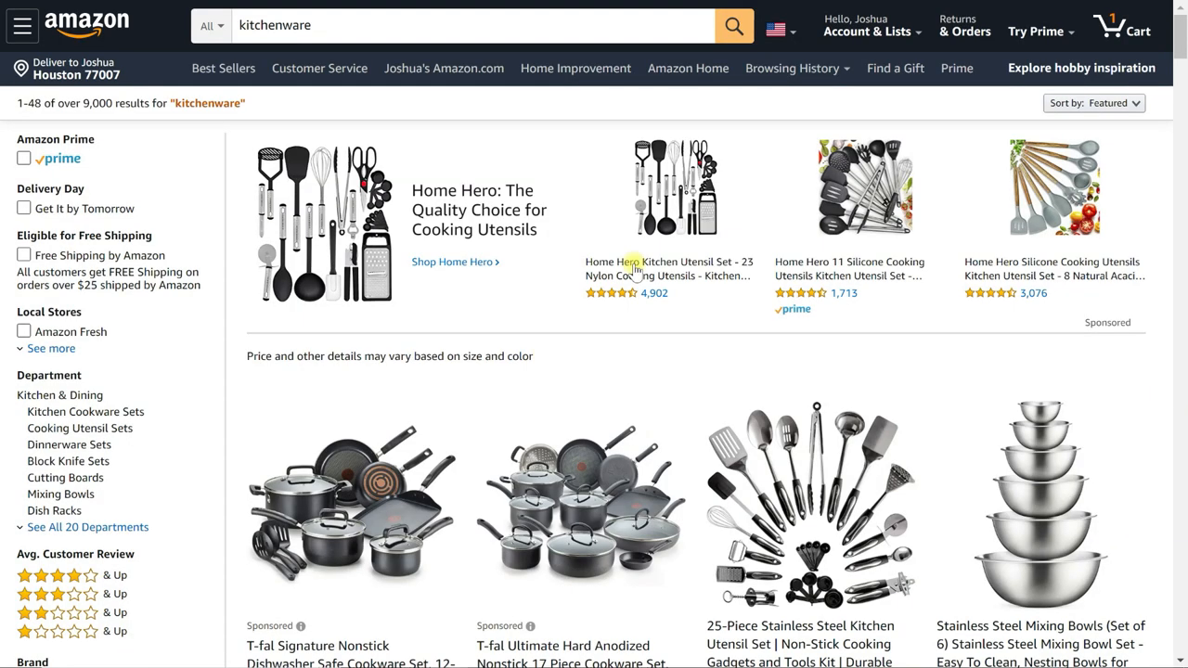
{"action": "mouse_move", "coordinate": [535, 320]}
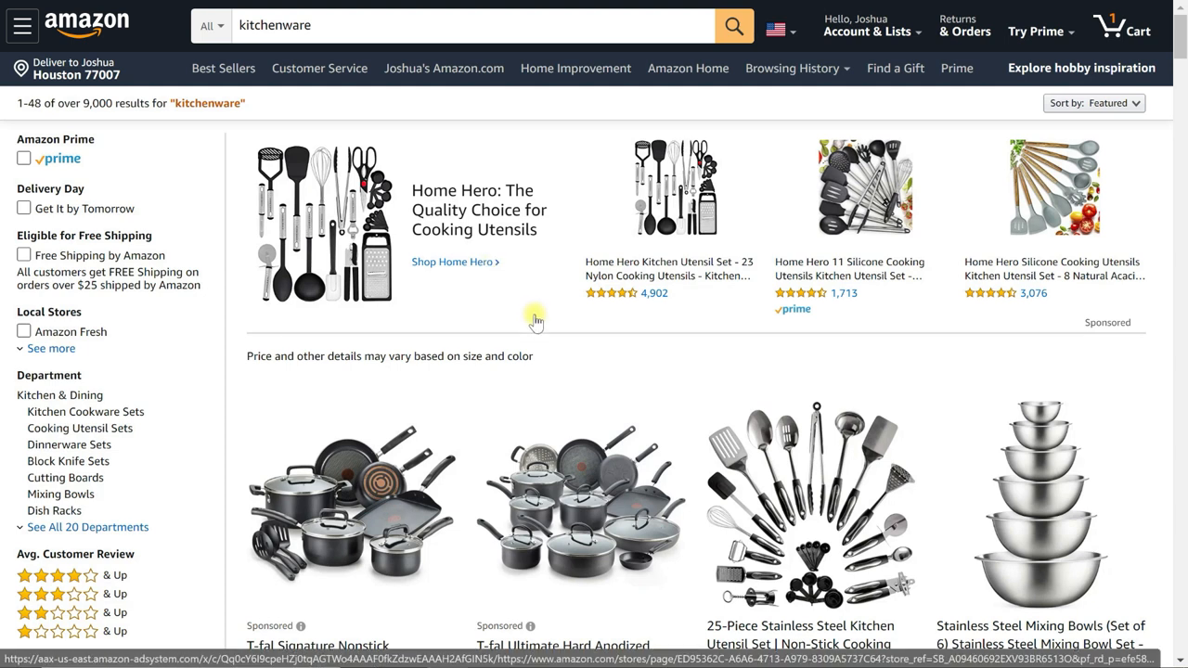
{"action": "scroll", "scroll_direction": "down", "scroll_amount": 3}
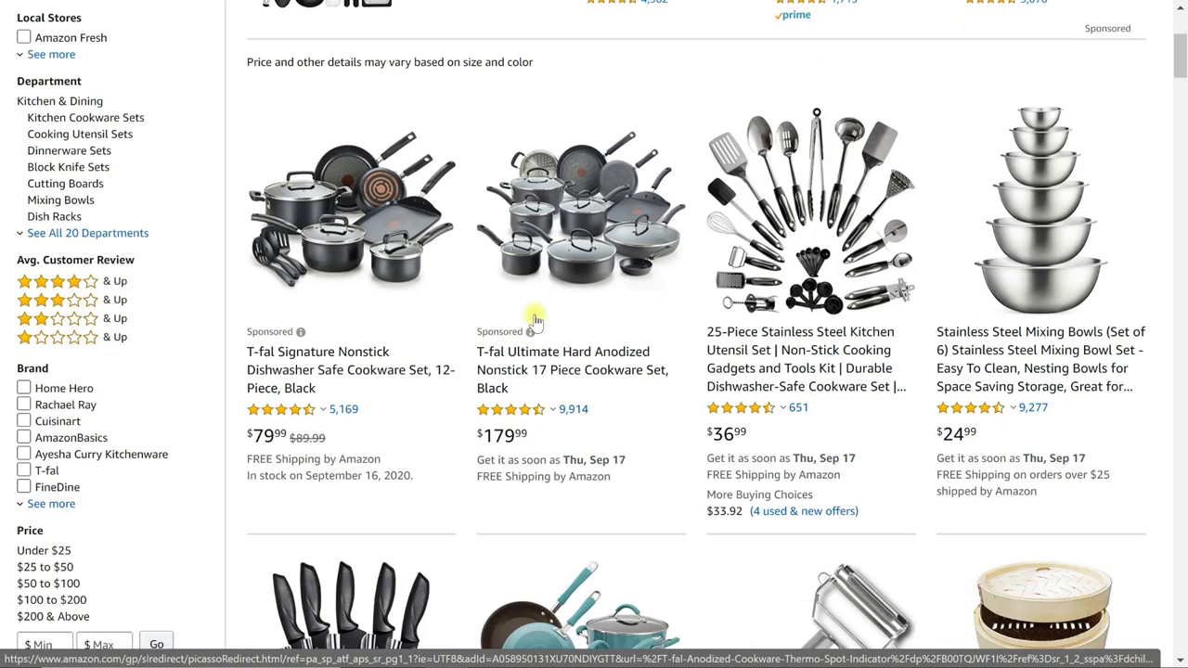
{"action": "scroll", "scroll_direction": "down", "scroll_amount": 3}
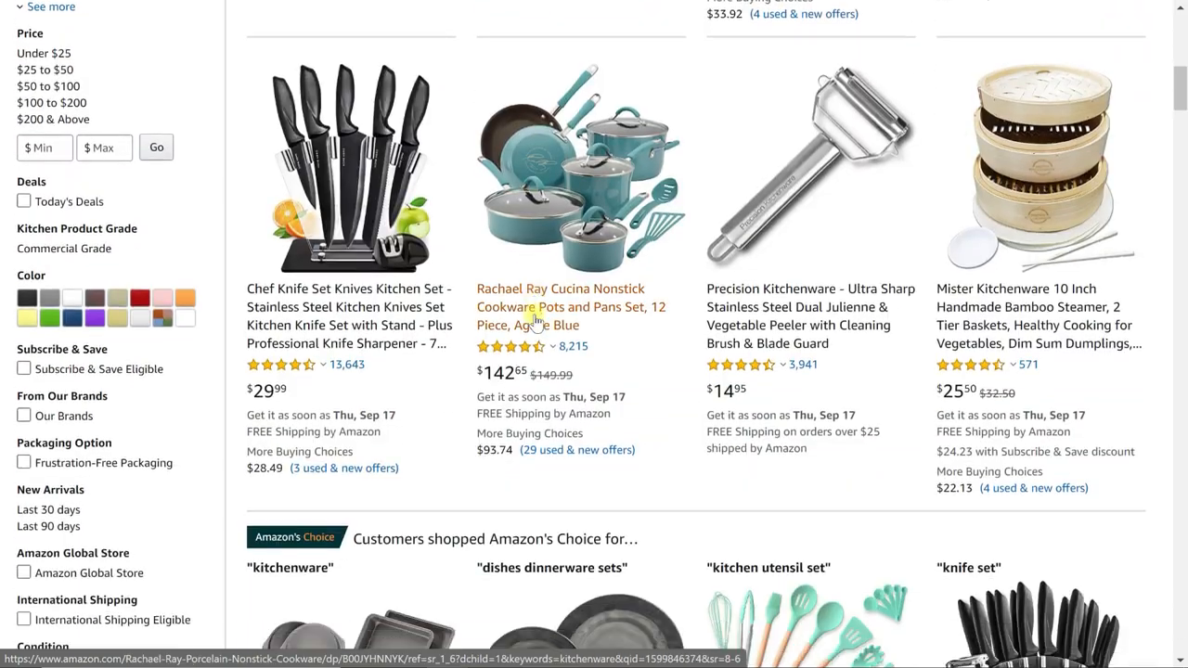
{"action": "scroll", "scroll_direction": "down", "scroll_amount": 3}
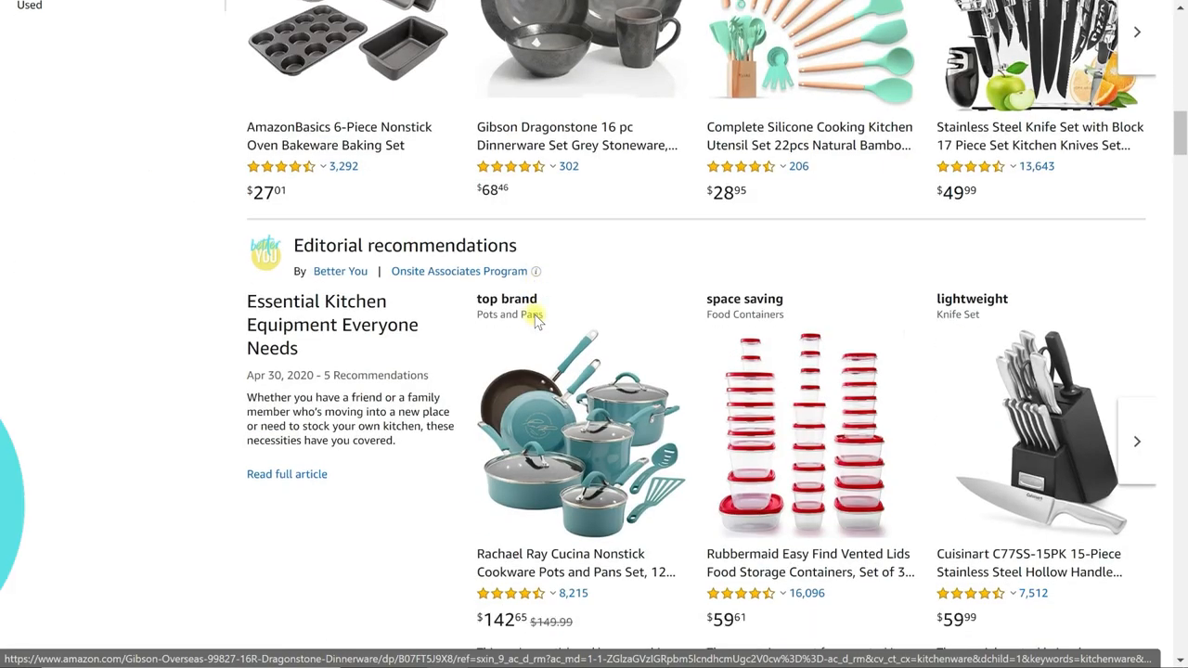
{"action": "scroll", "scroll_direction": "down", "scroll_amount": 3}
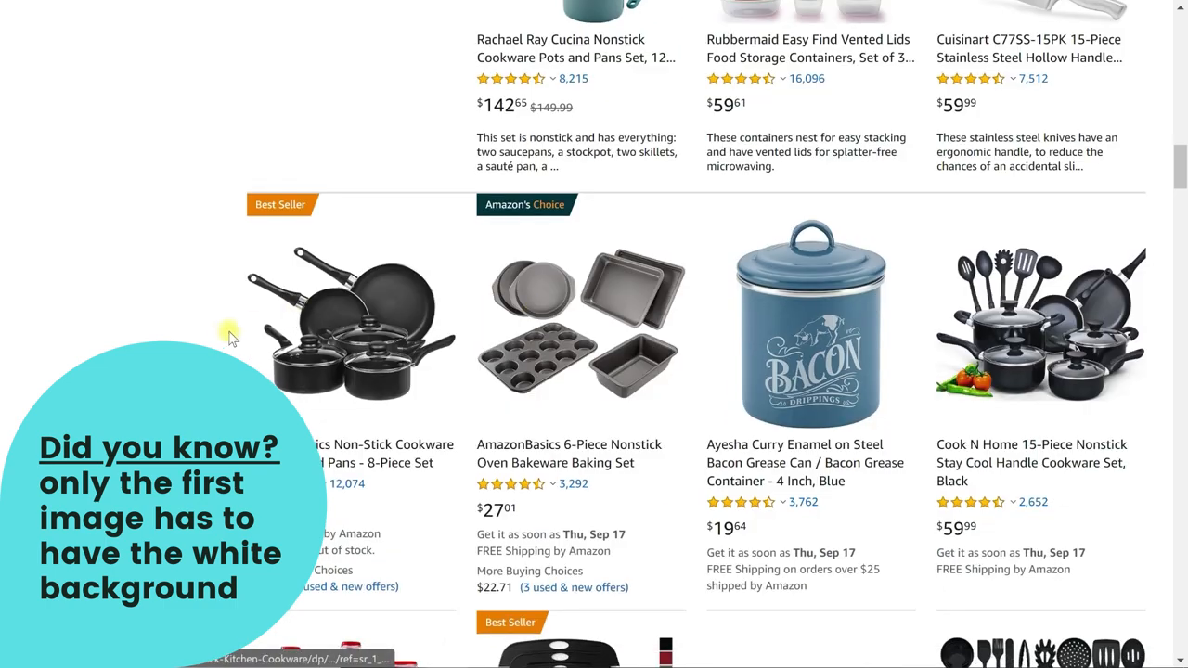
{"action": "scroll", "scroll_direction": "down", "scroll_amount": 3}
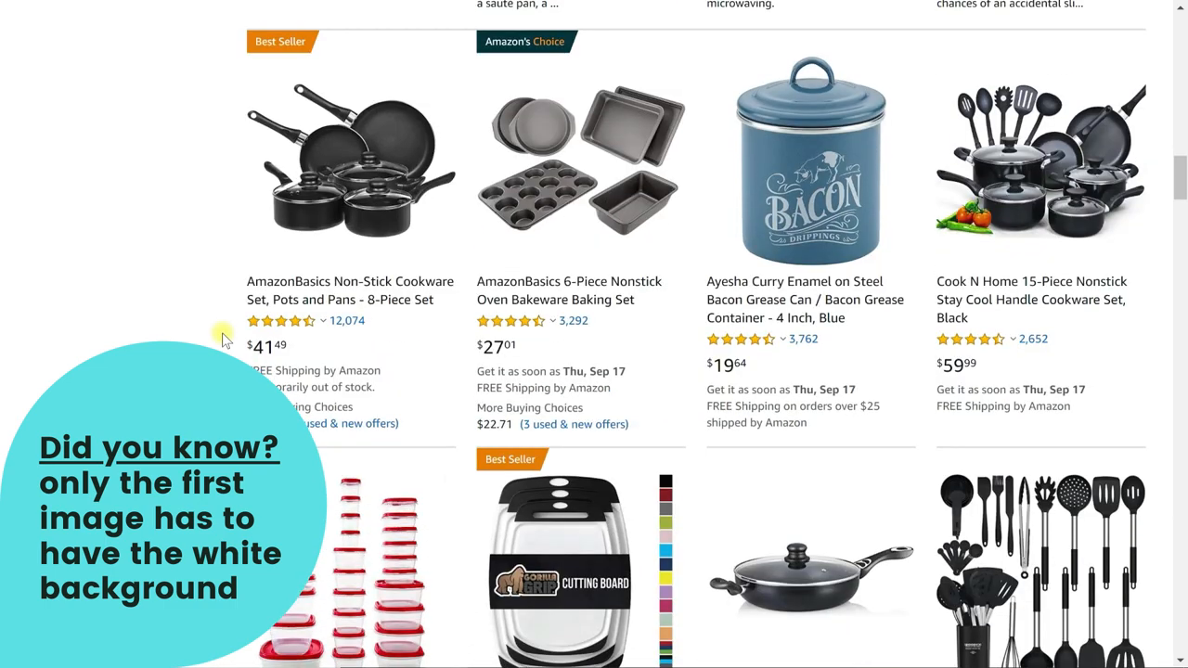
{"action": "scroll", "scroll_direction": "down", "scroll_amount": 3}
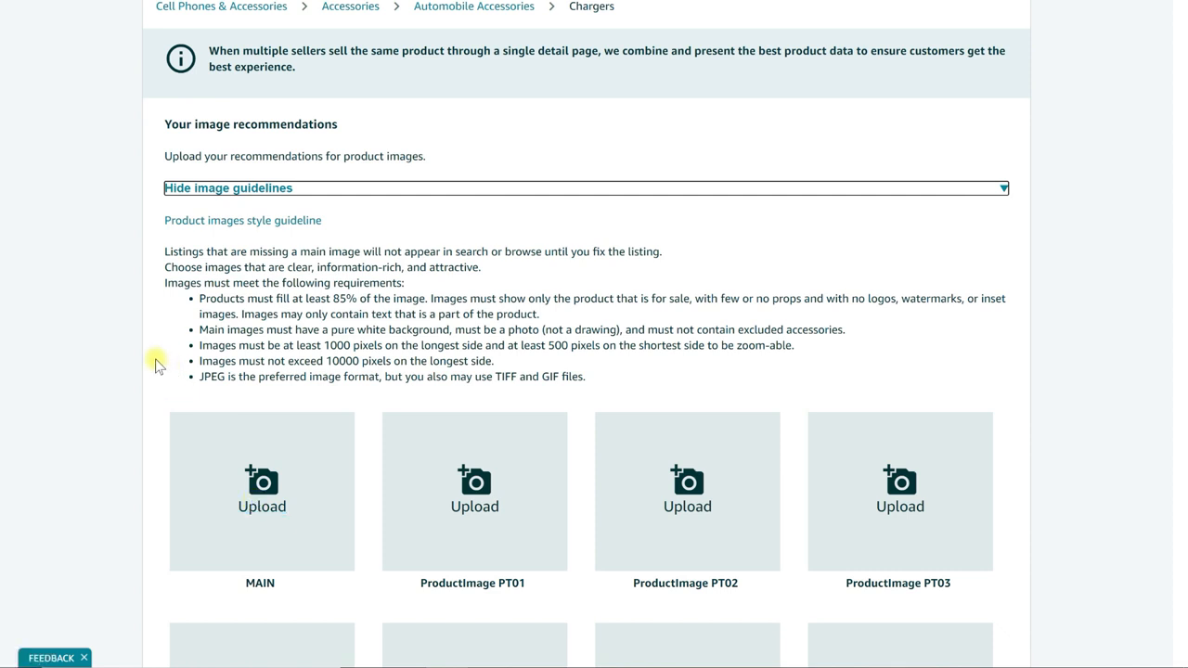
{"action": "mouse_move", "coordinate": [163, 368]}
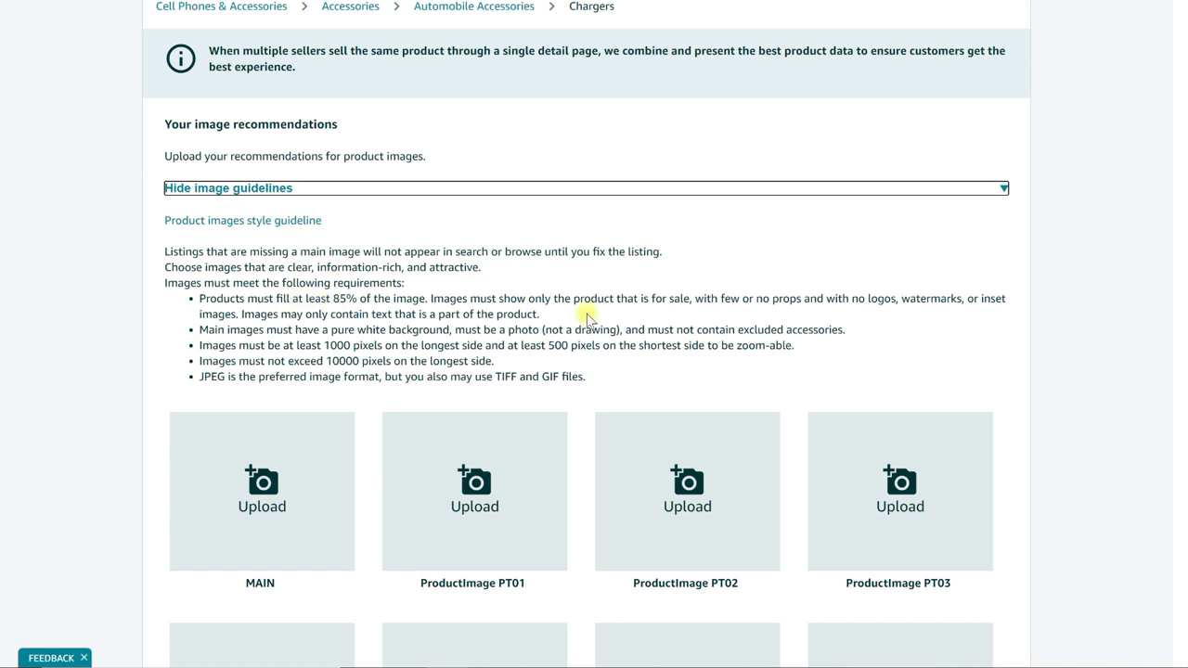
{"action": "mouse_move", "coordinate": [420, 310]}
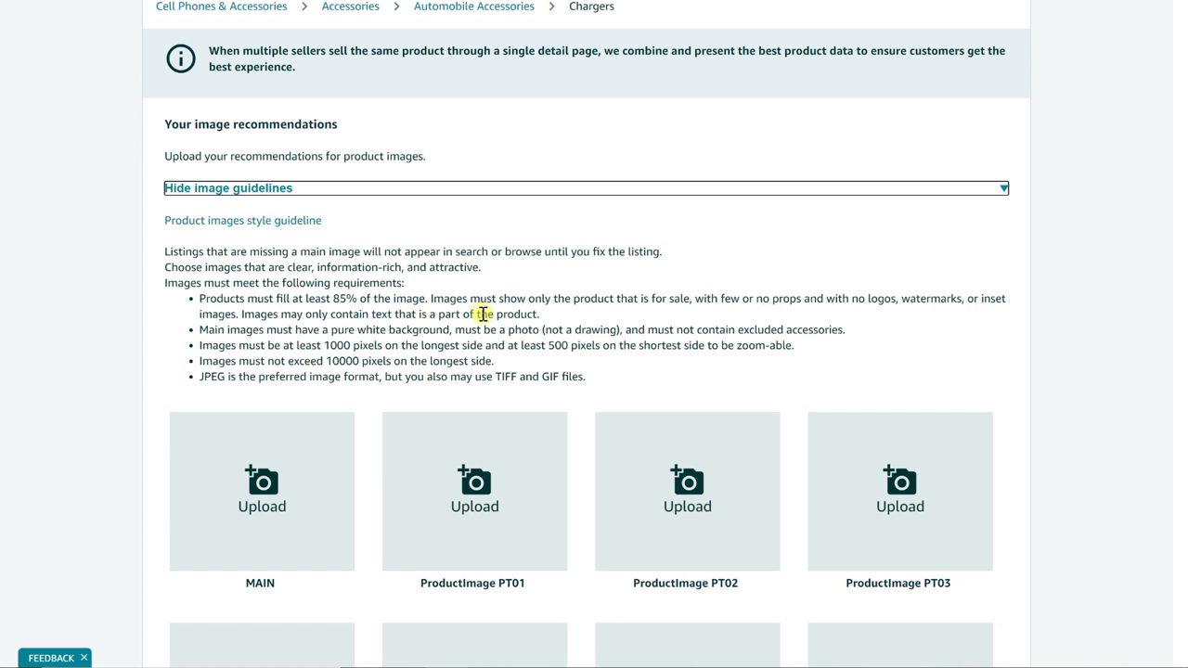
{"action": "scroll", "scroll_direction": "down", "scroll_amount": 3}
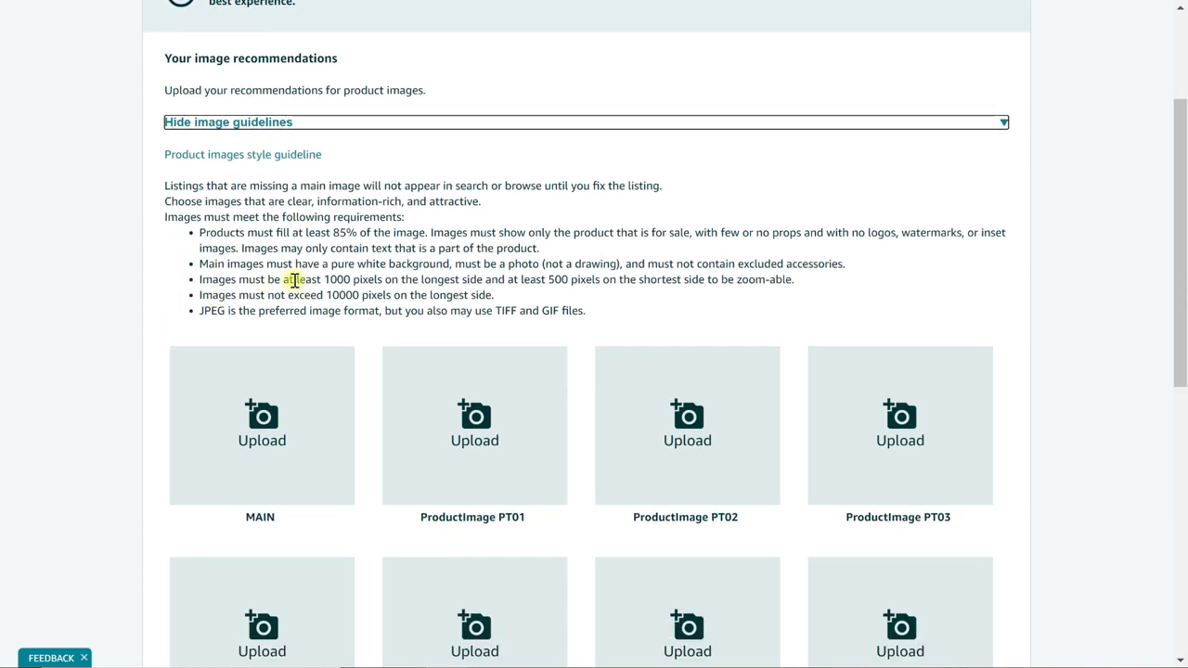
{"action": "mouse_move", "coordinate": [214, 283]}
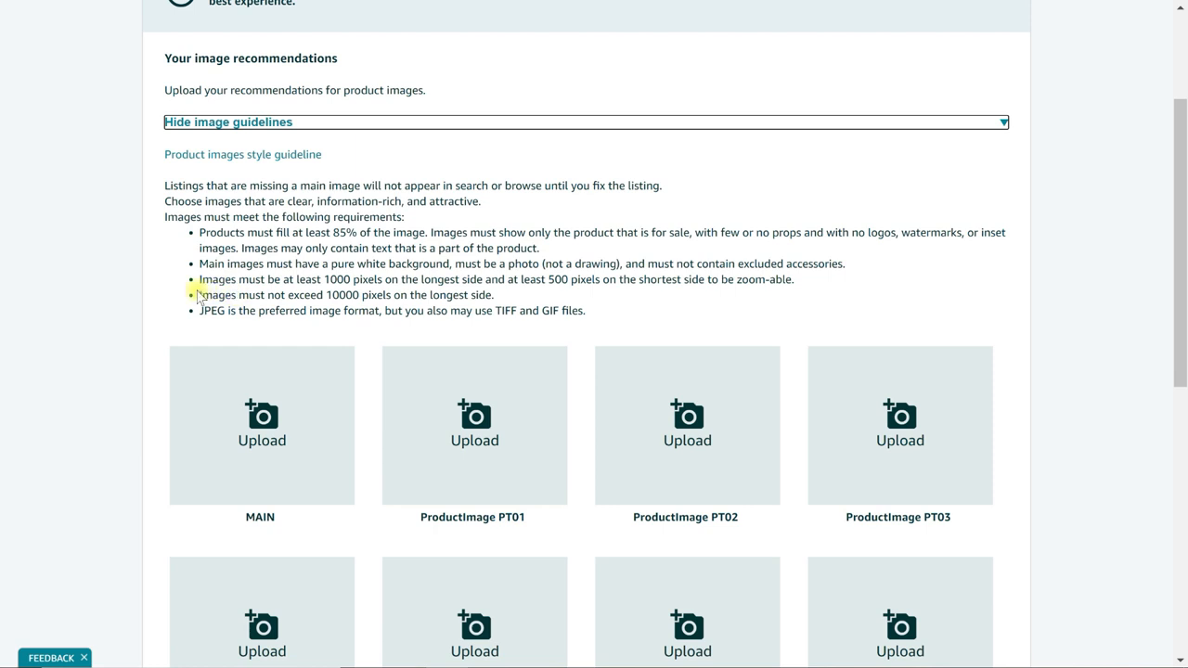
{"action": "mouse_move", "coordinate": [159, 286]}
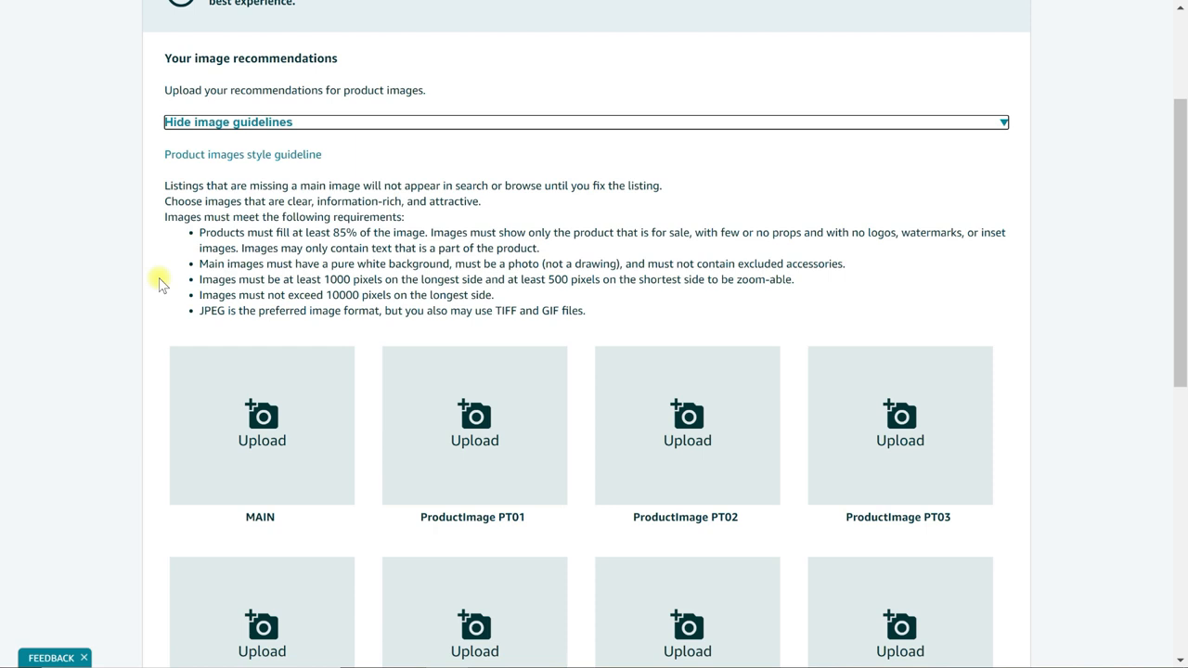
{"action": "mouse_move", "coordinate": [211, 310]}
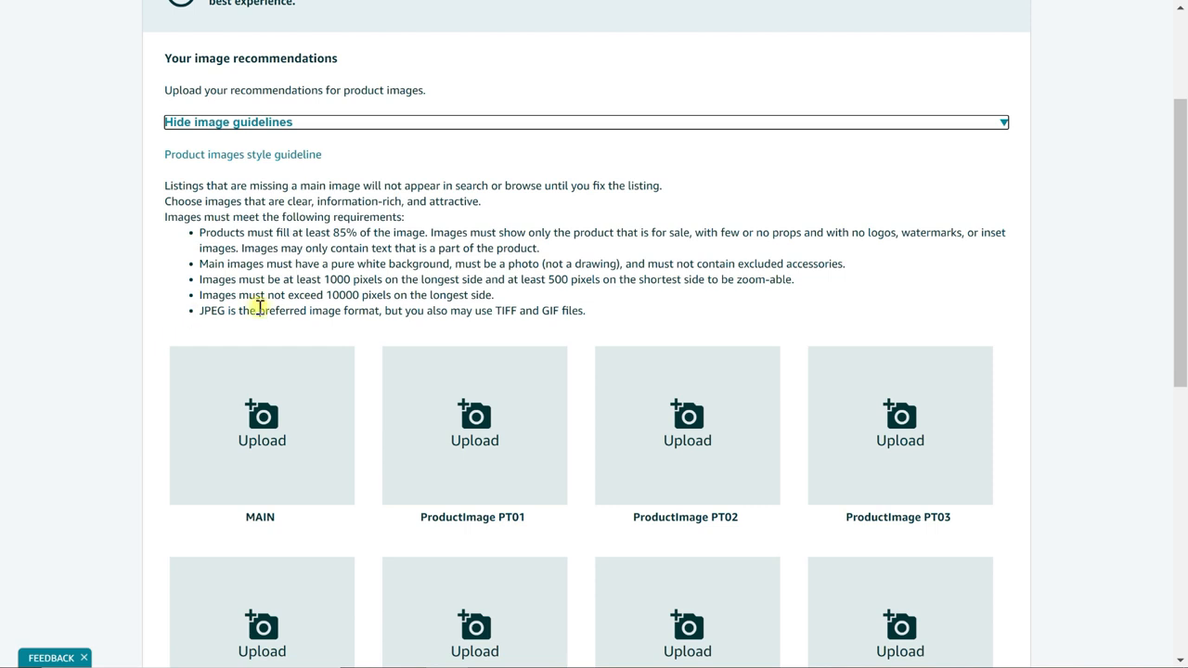
{"action": "double_click", "coordinate": [211, 310]}
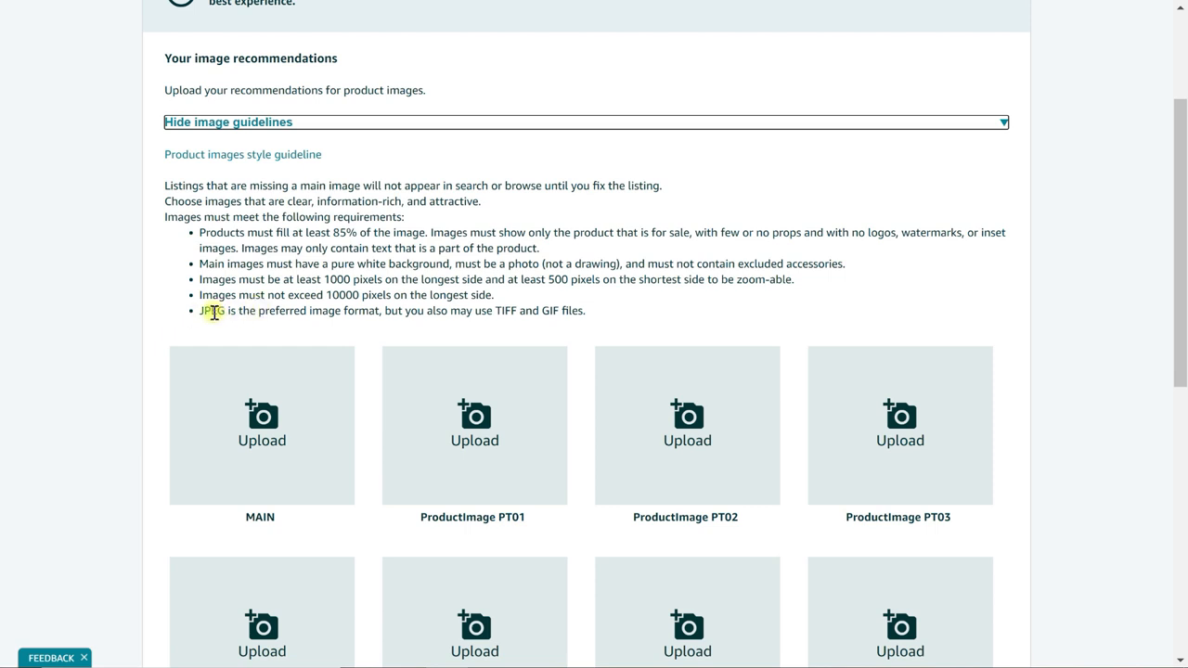
{"action": "mouse_move", "coordinate": [243, 327]}
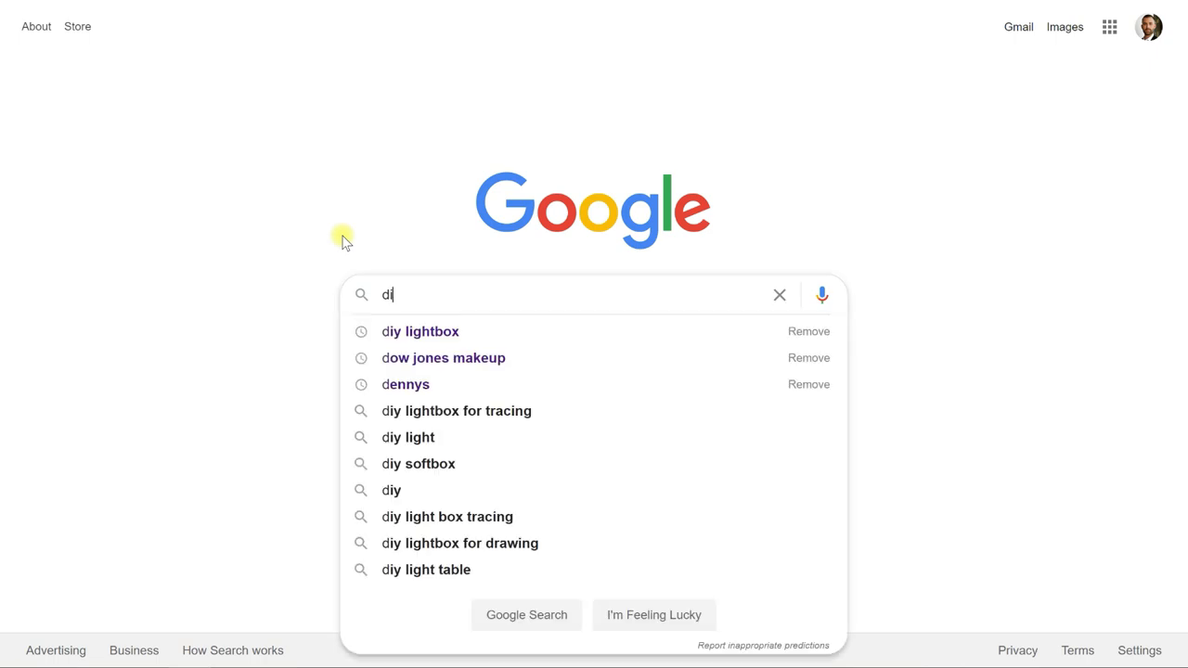
Pick the 'diy lightbox' suggestion and look through the search results.
{"action": "left_click", "coordinate": [420, 332]}
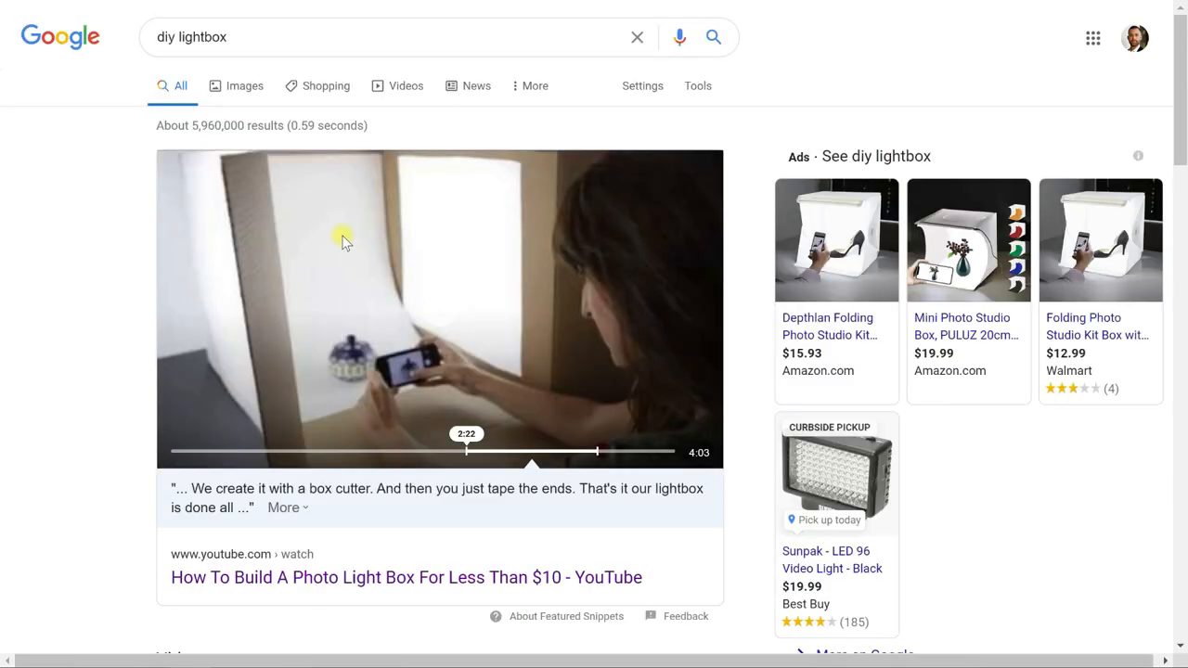
{"action": "scroll", "scroll_direction": "down", "scroll_amount": 3}
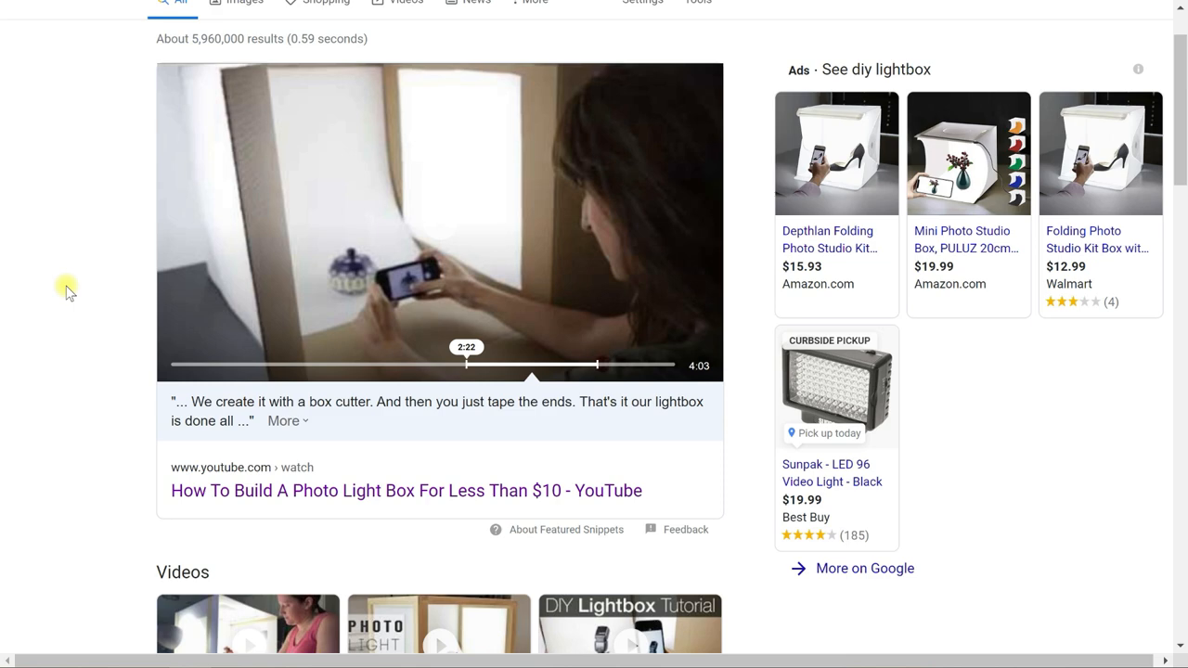
{"action": "scroll", "scroll_direction": "down", "scroll_amount": 3}
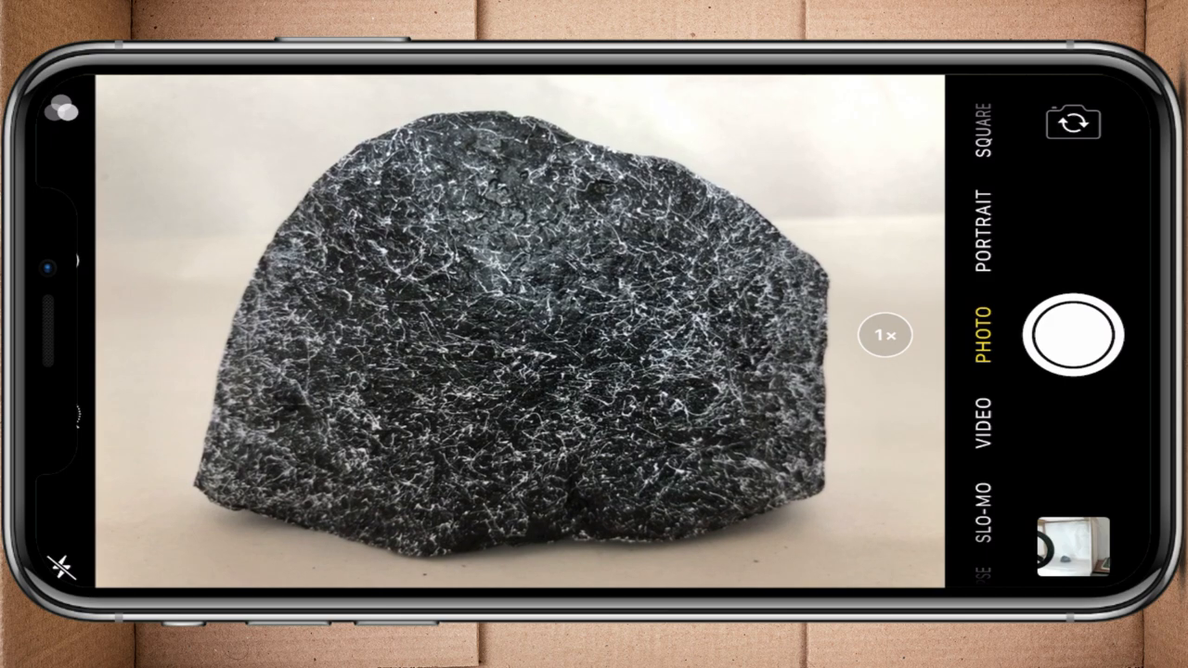
Capture two shots of the rock against the plain light backdrop.
{"action": "left_click", "coordinate": [1076, 342]}
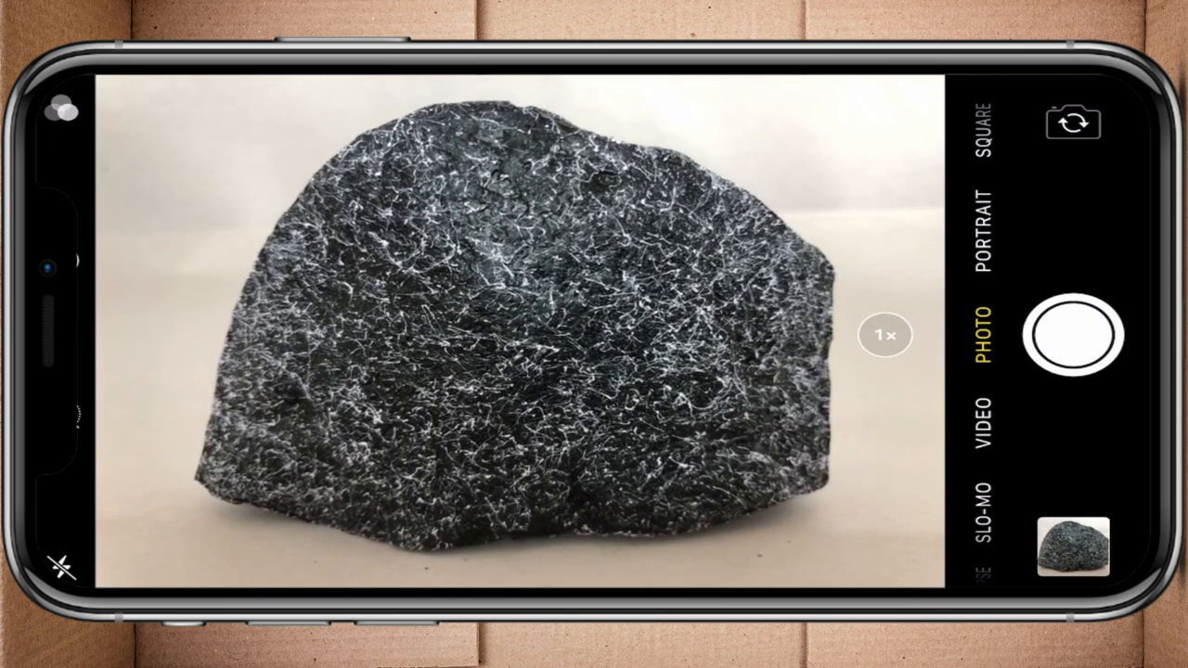
{"action": "left_click", "coordinate": [1071, 341]}
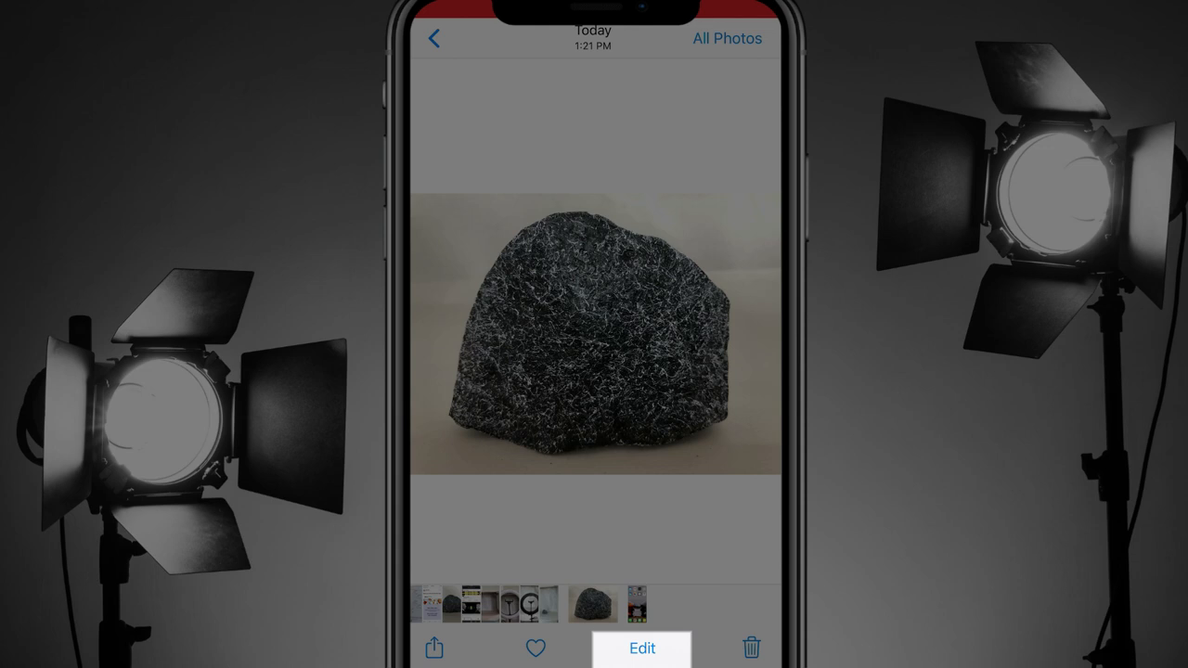
Lower the rock photo's brightness to about -6 in the Photos editor and confirm.
{"action": "left_click", "coordinate": [643, 649]}
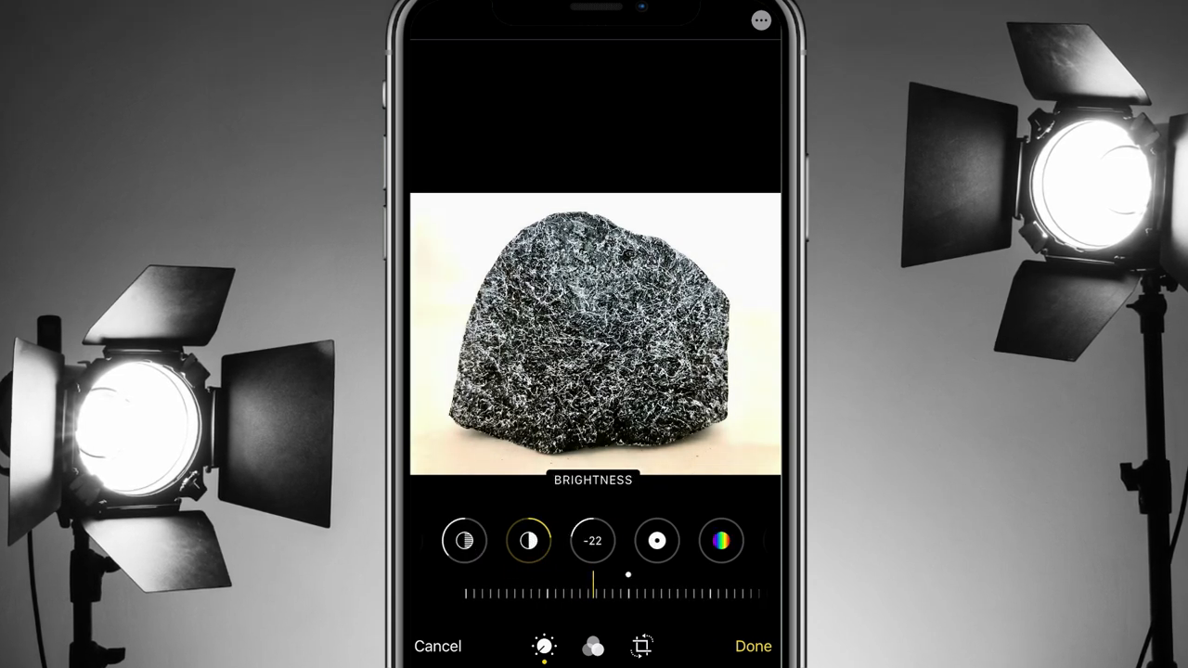
{"action": "left_click_drag", "start_coordinate": [594, 590], "coordinate": [622, 590]}
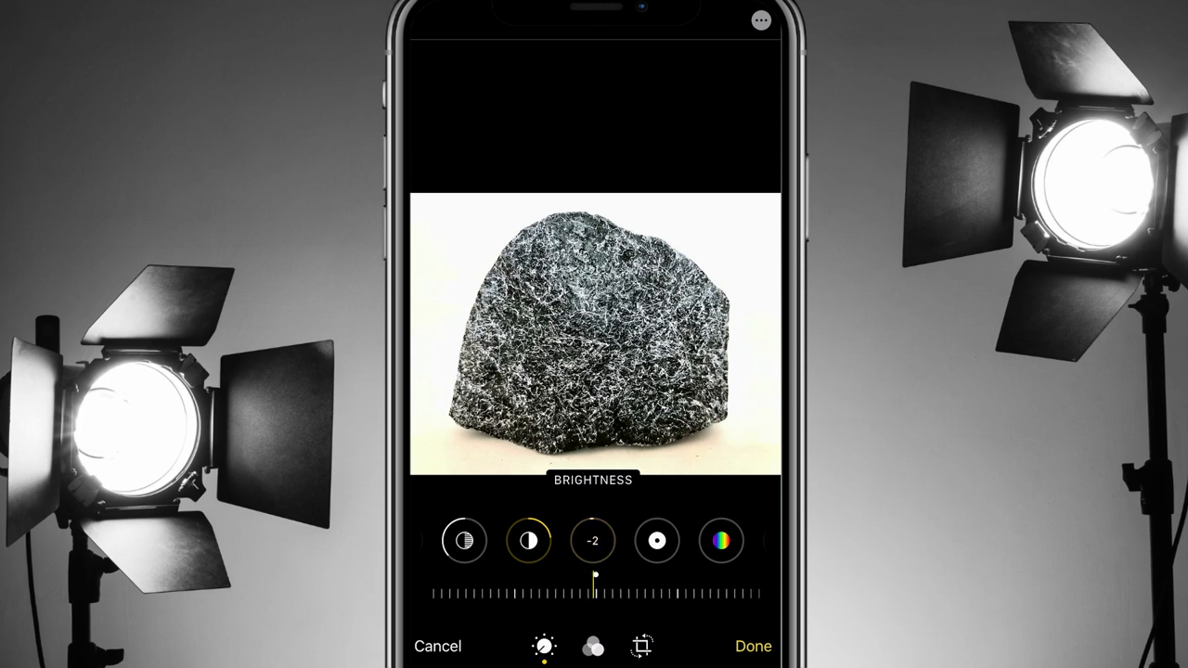
{"action": "left_click_drag", "start_coordinate": [594, 580], "coordinate": [602, 580]}
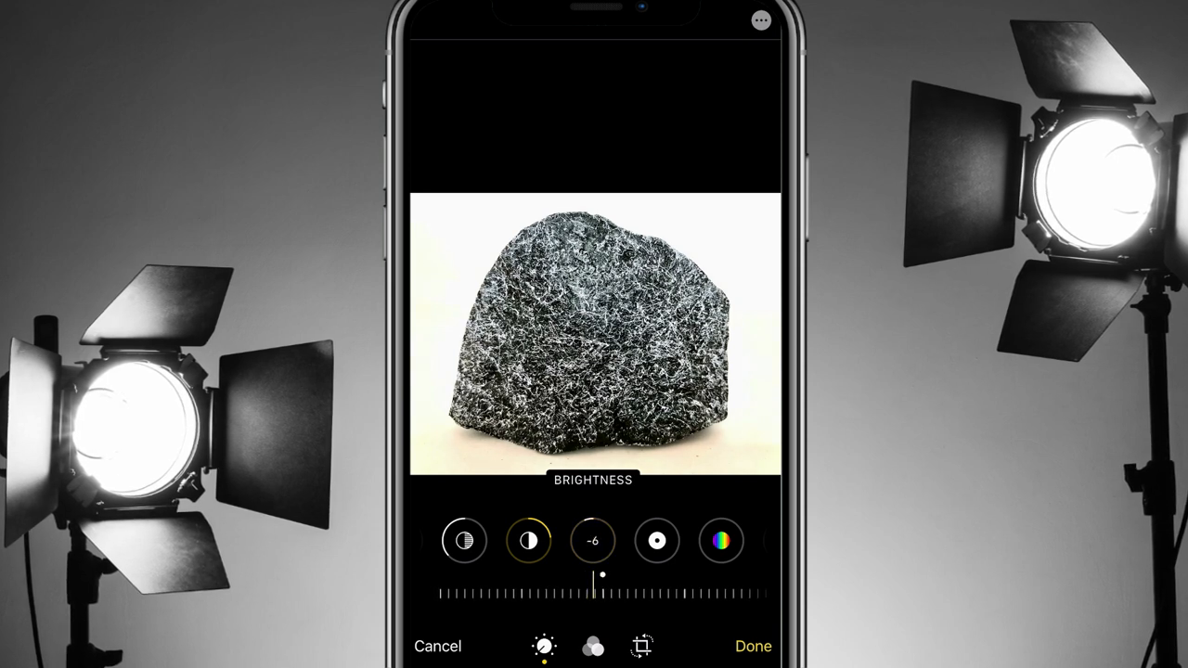
{"action": "left_click", "coordinate": [758, 645]}
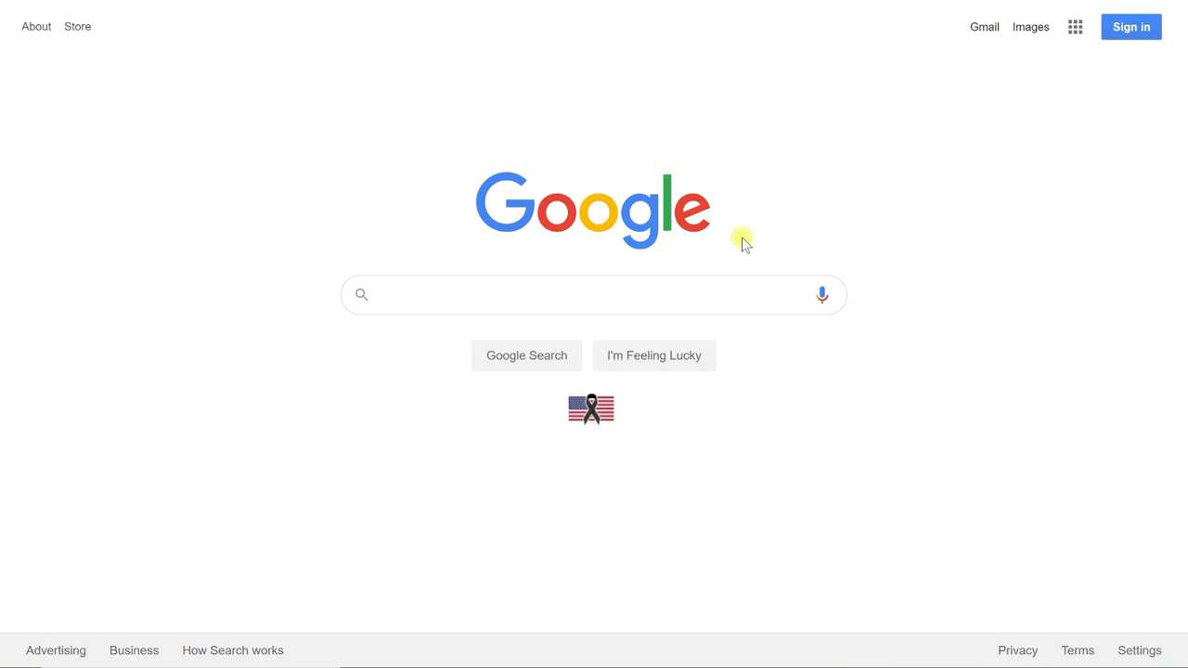
Search Google for 'gimp install' and open the 'Downloads - GIMP' result.
{"action": "left_click", "coordinate": [449, 295]}
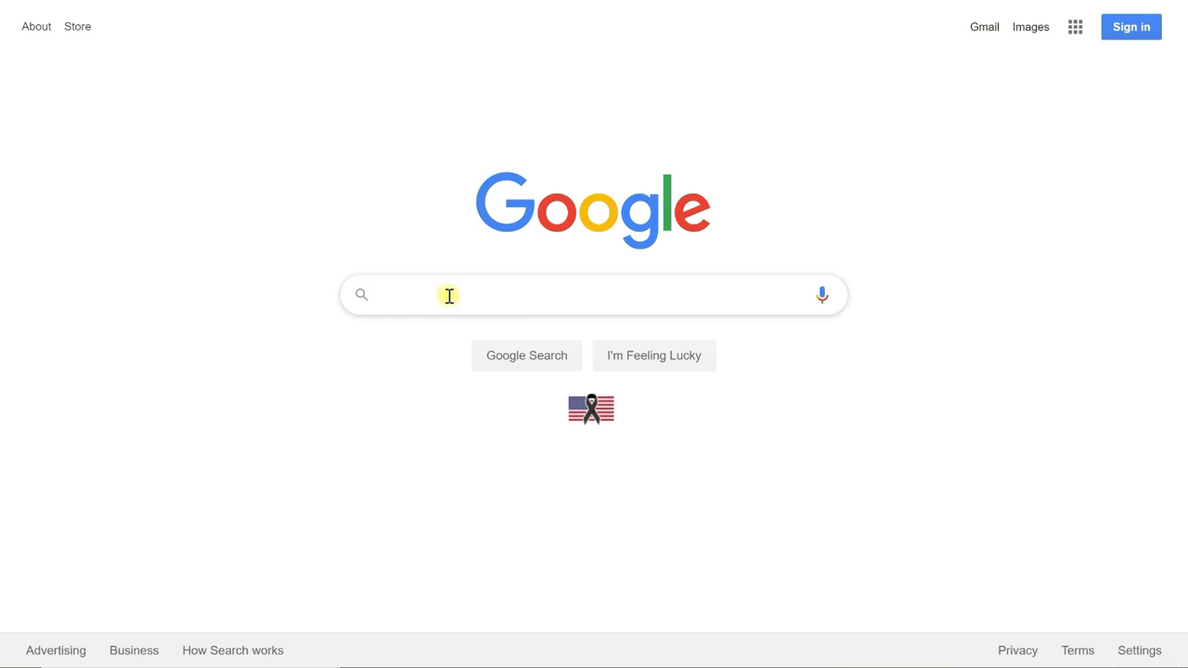
{"action": "left_click", "coordinate": [575, 295]}
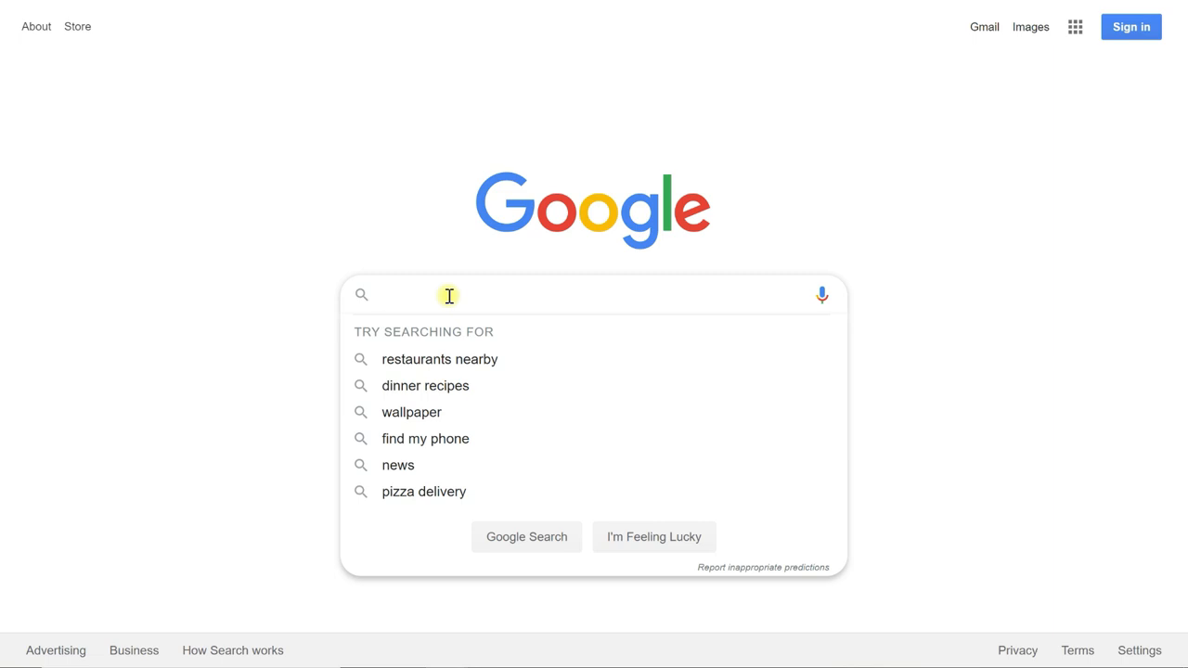
{"action": "left_click", "coordinate": [450, 295]}
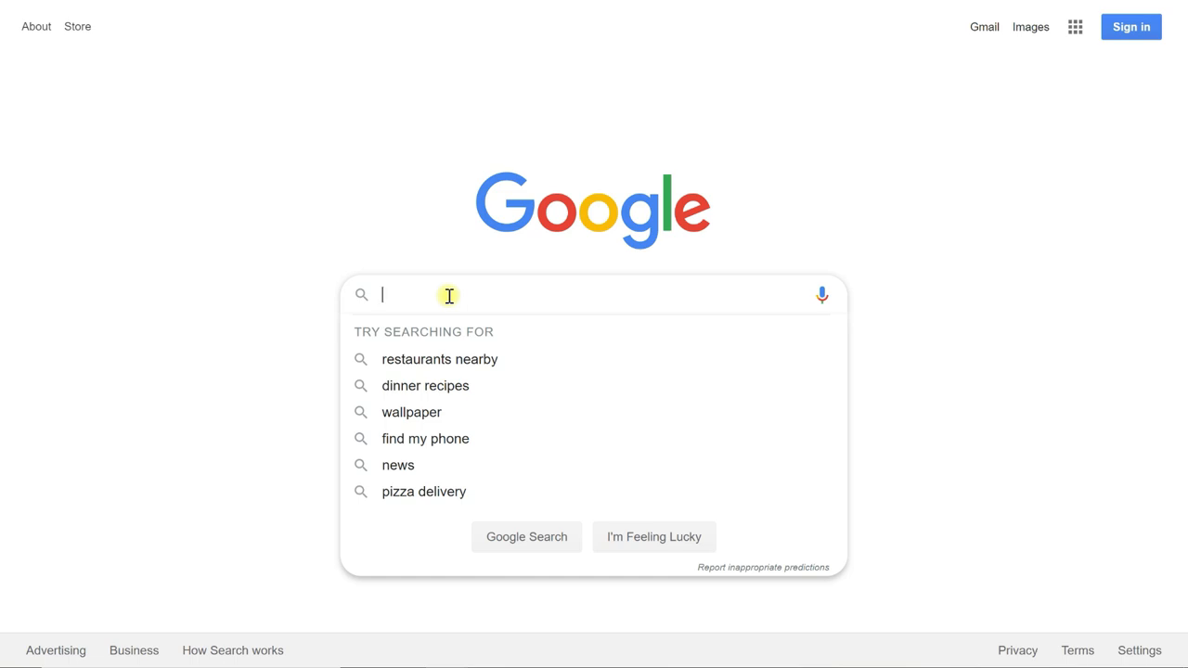
{"action": "type", "text": "gimp install"}
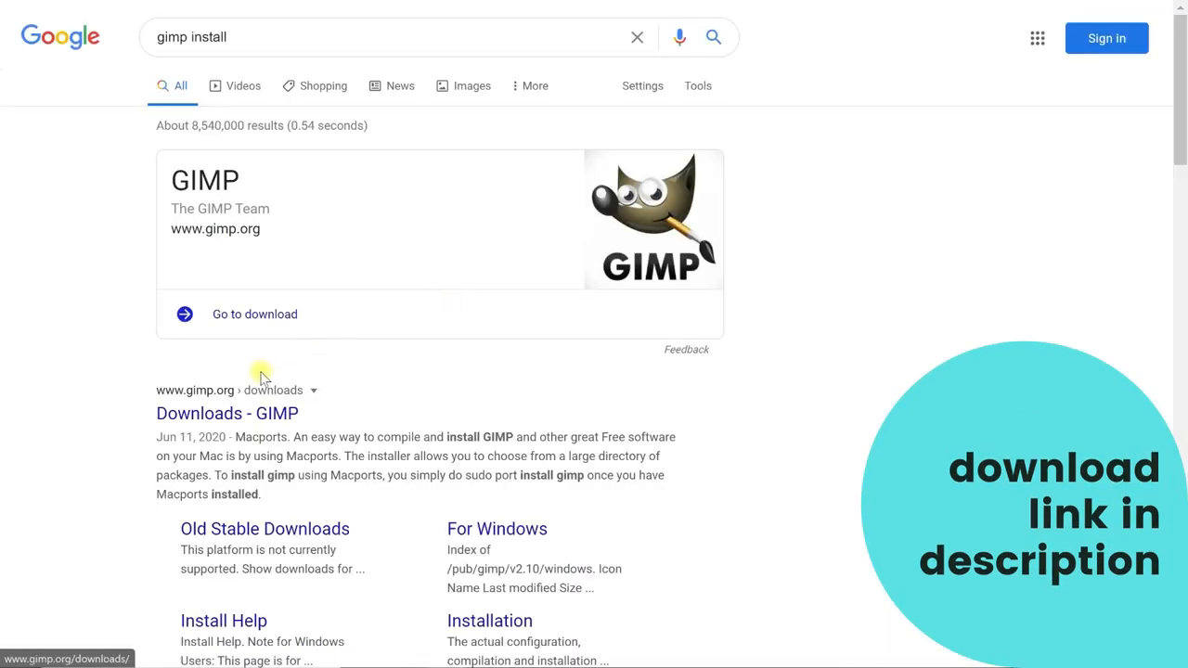
{"action": "left_click", "coordinate": [227, 414]}
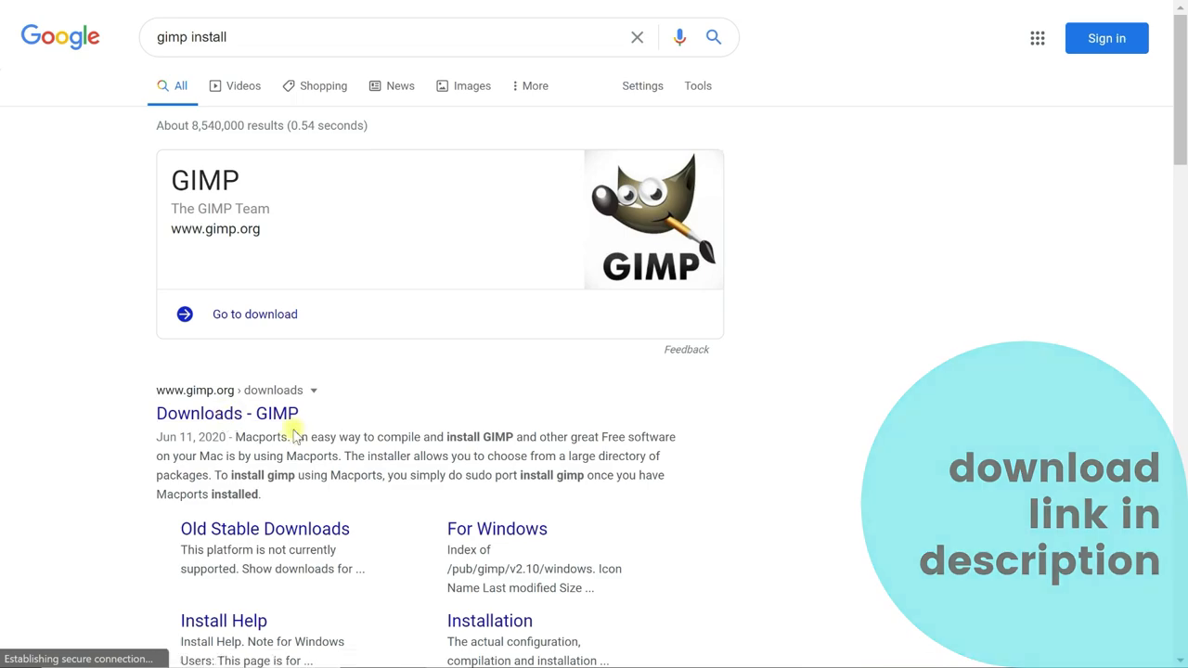
On GIMP's Downloads page, start the GIMP 2.10.20 Windows installer download.
{"action": "left_click", "coordinate": [226, 414]}
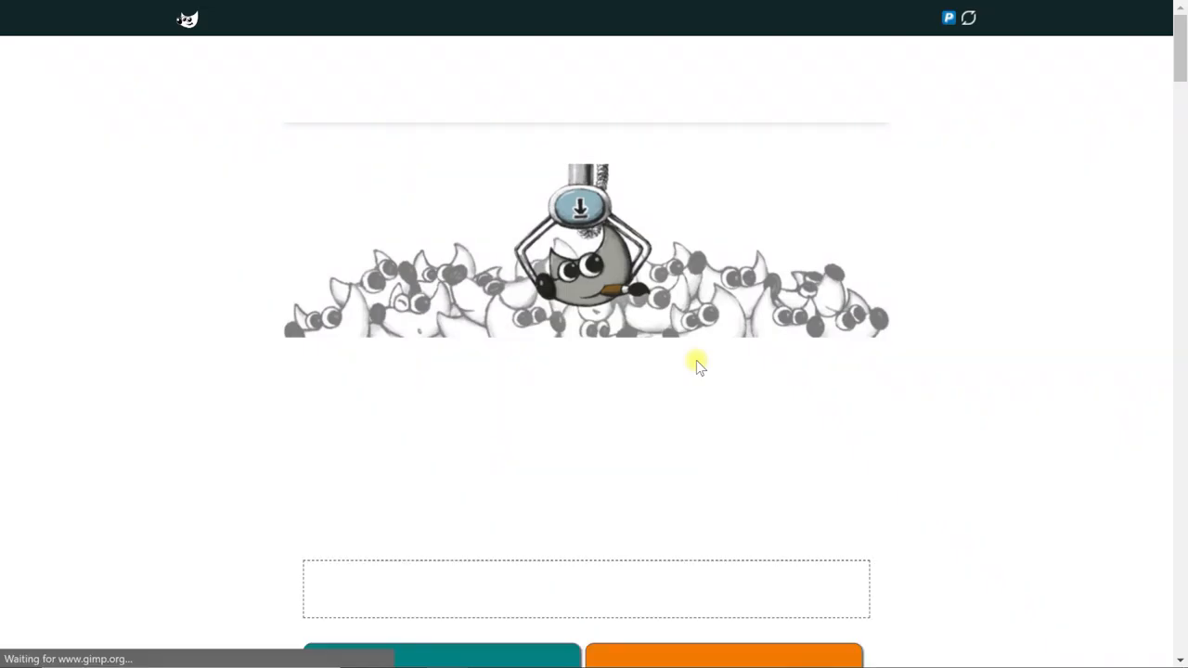
{"action": "scroll", "scroll_direction": "down", "scroll_amount": 3}
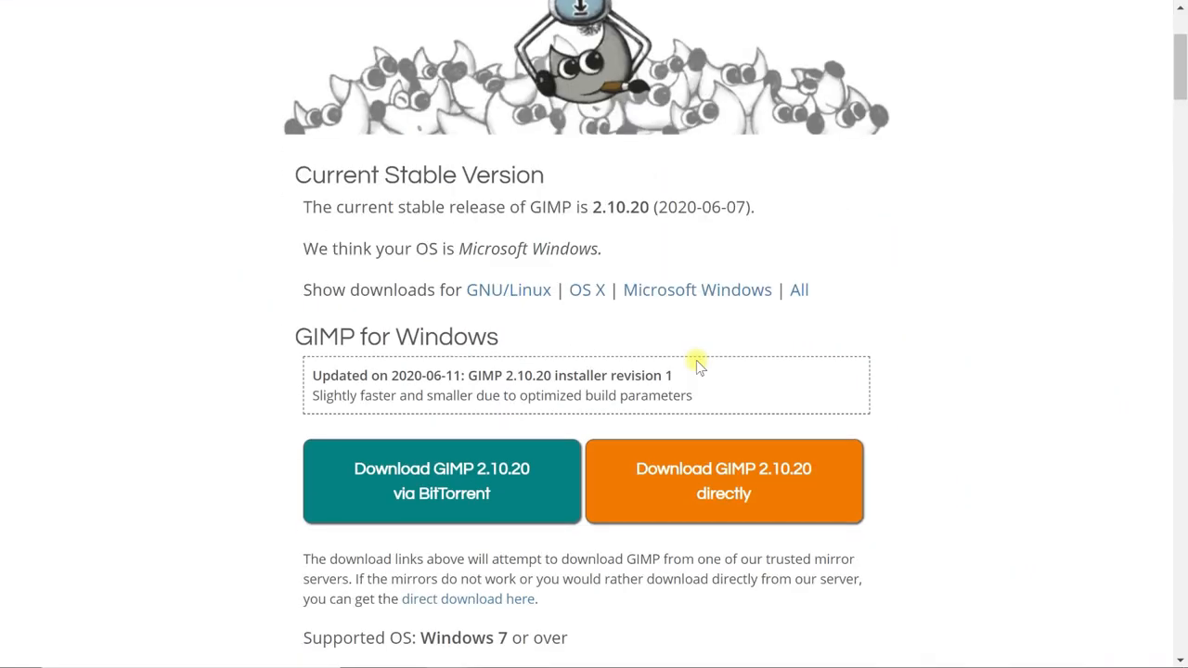
{"action": "mouse_move", "coordinate": [431, 324]}
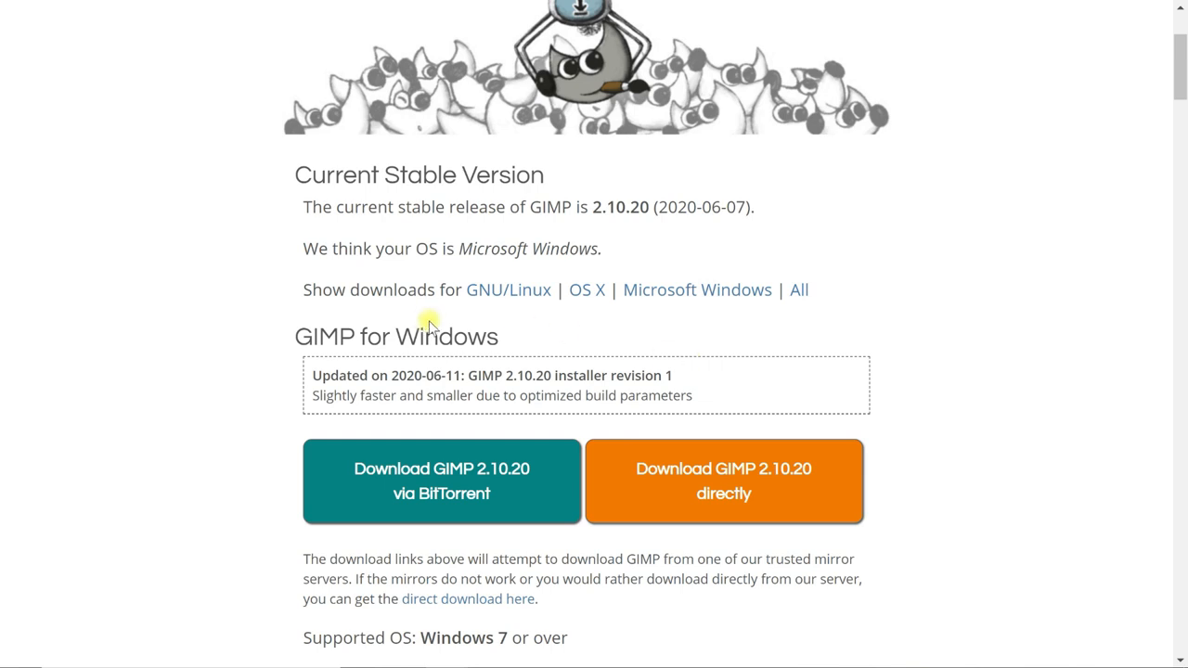
{"action": "mouse_move", "coordinate": [305, 321]}
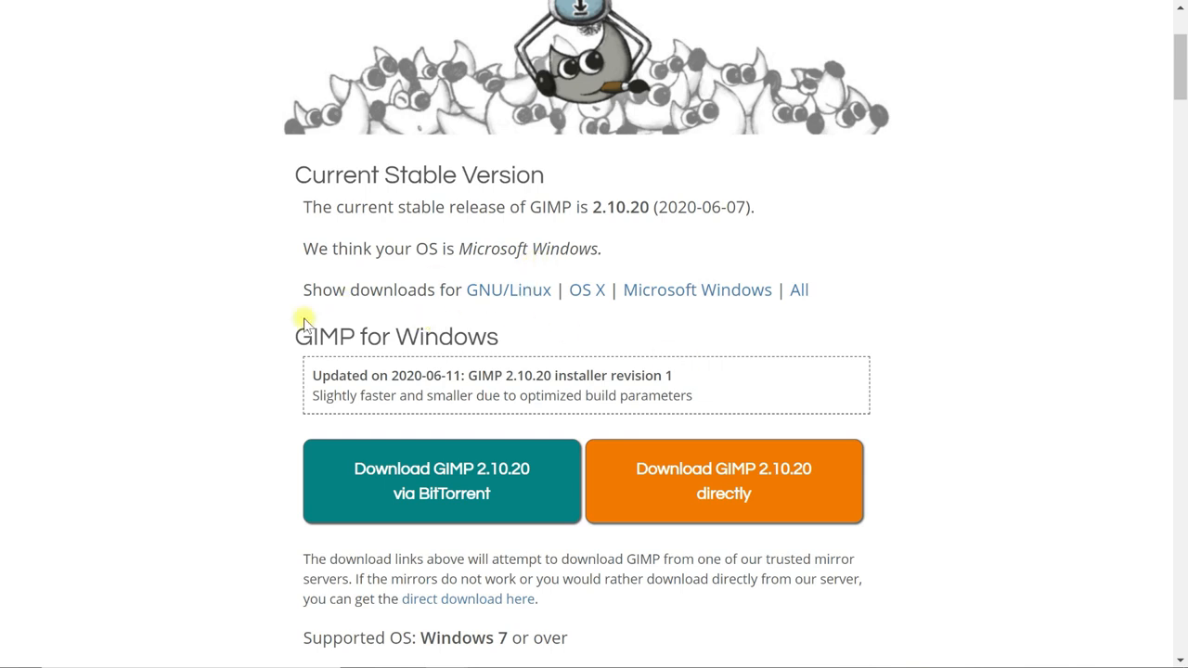
{"action": "mouse_move", "coordinate": [237, 366]}
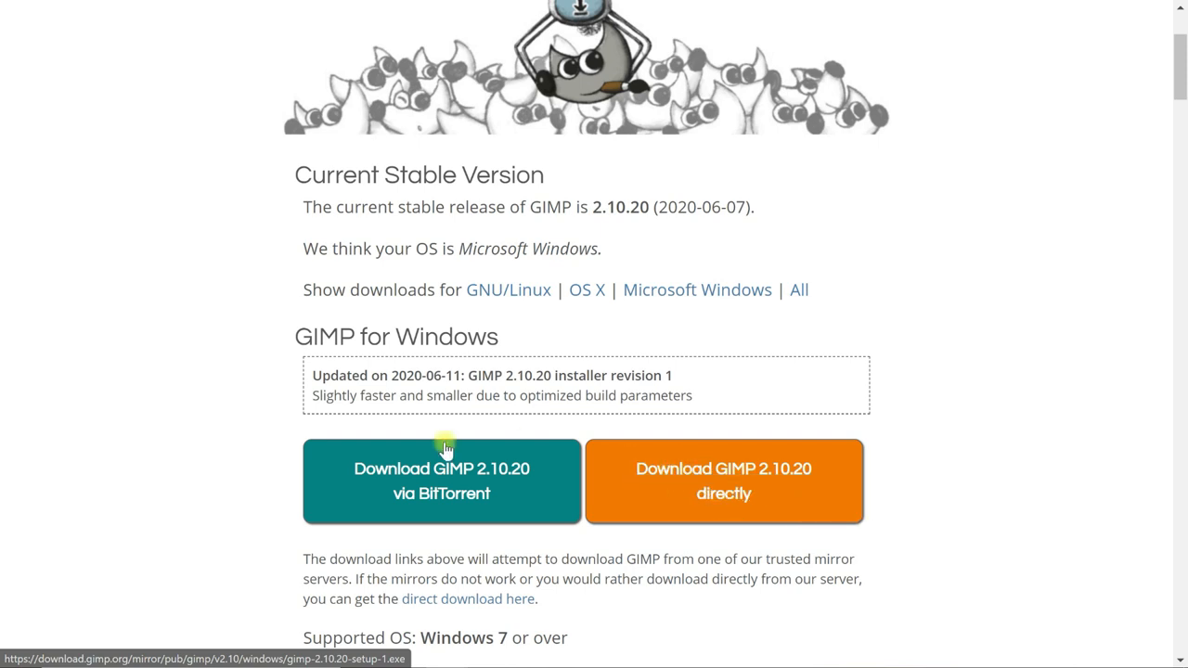
{"action": "mouse_move", "coordinate": [722, 535]}
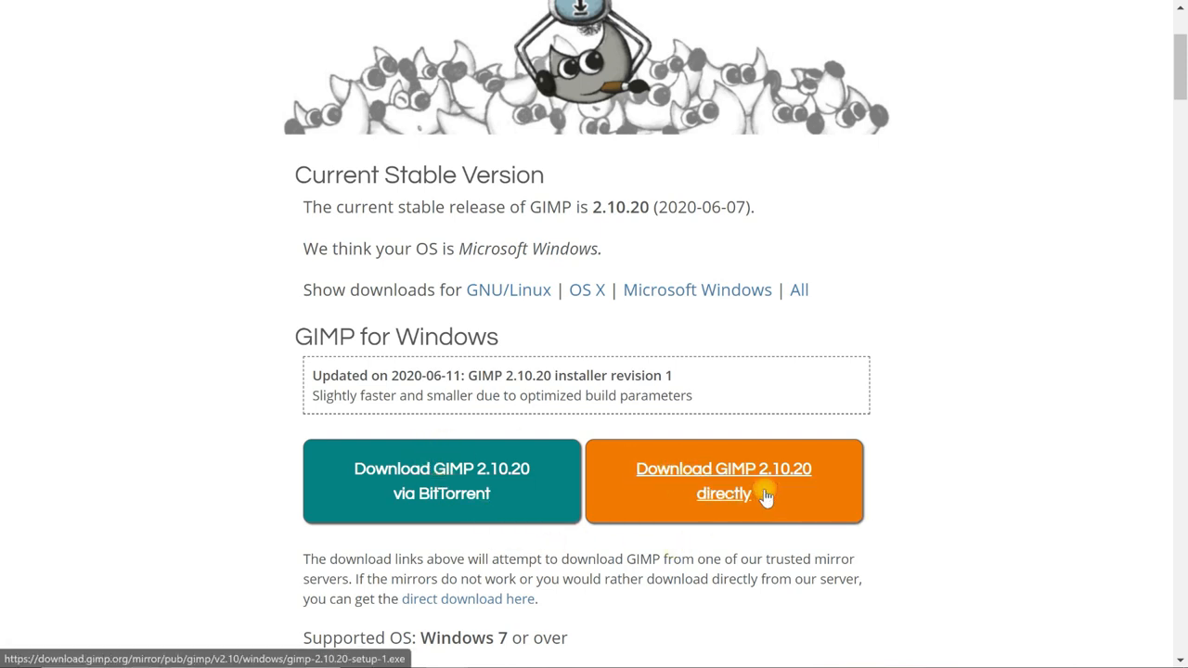
{"action": "left_click", "coordinate": [741, 494]}
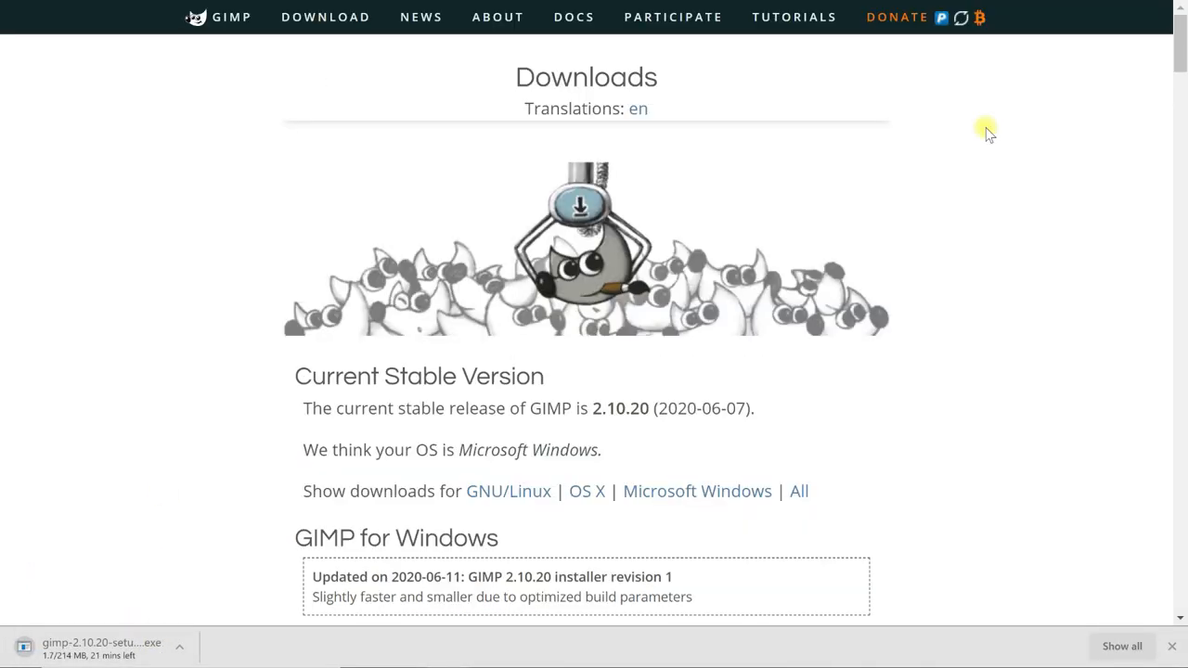
{"action": "mouse_move", "coordinate": [903, 23]}
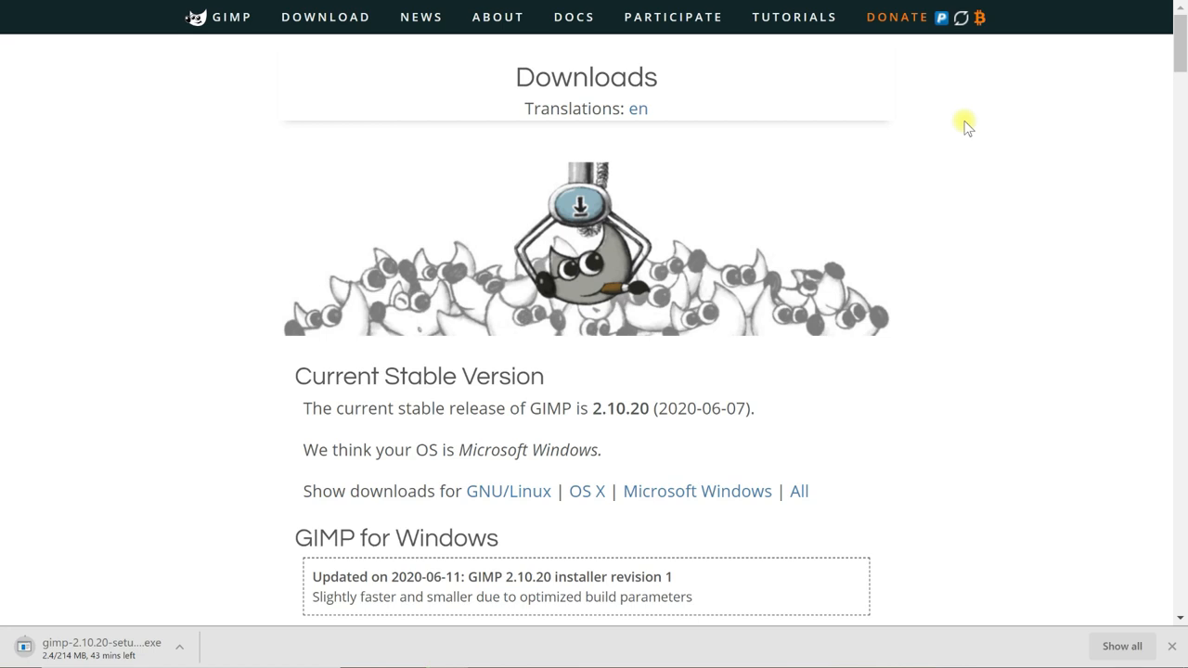
{"action": "mouse_move", "coordinate": [940, 244]}
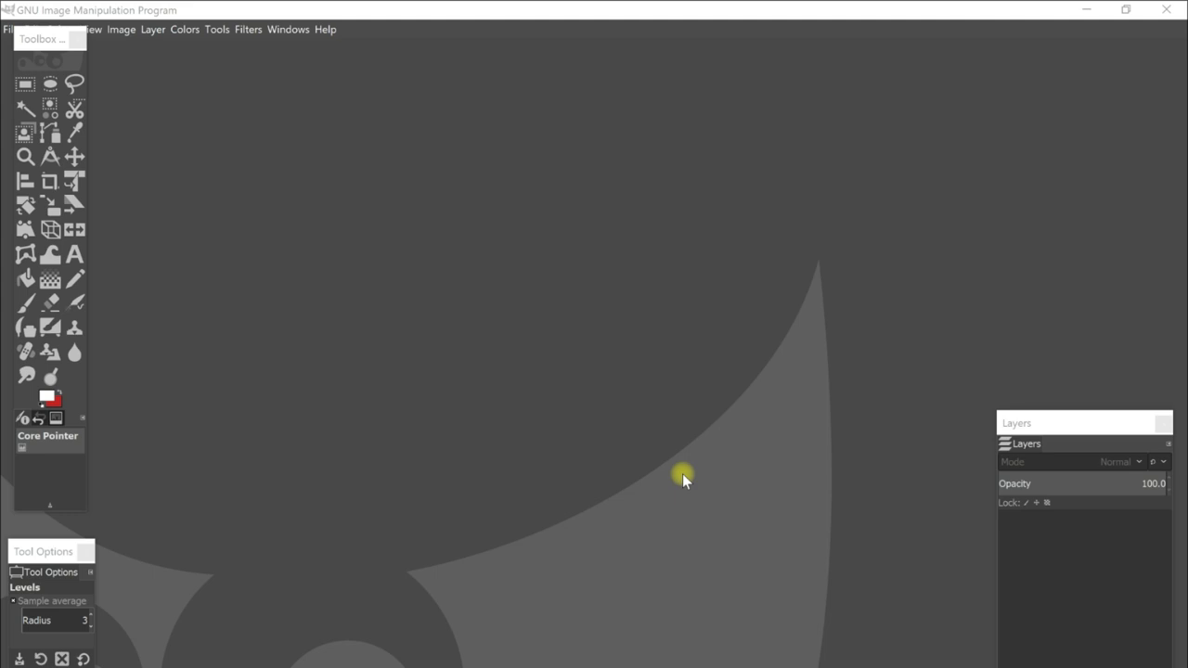
{"action": "mouse_move", "coordinate": [402, 253]}
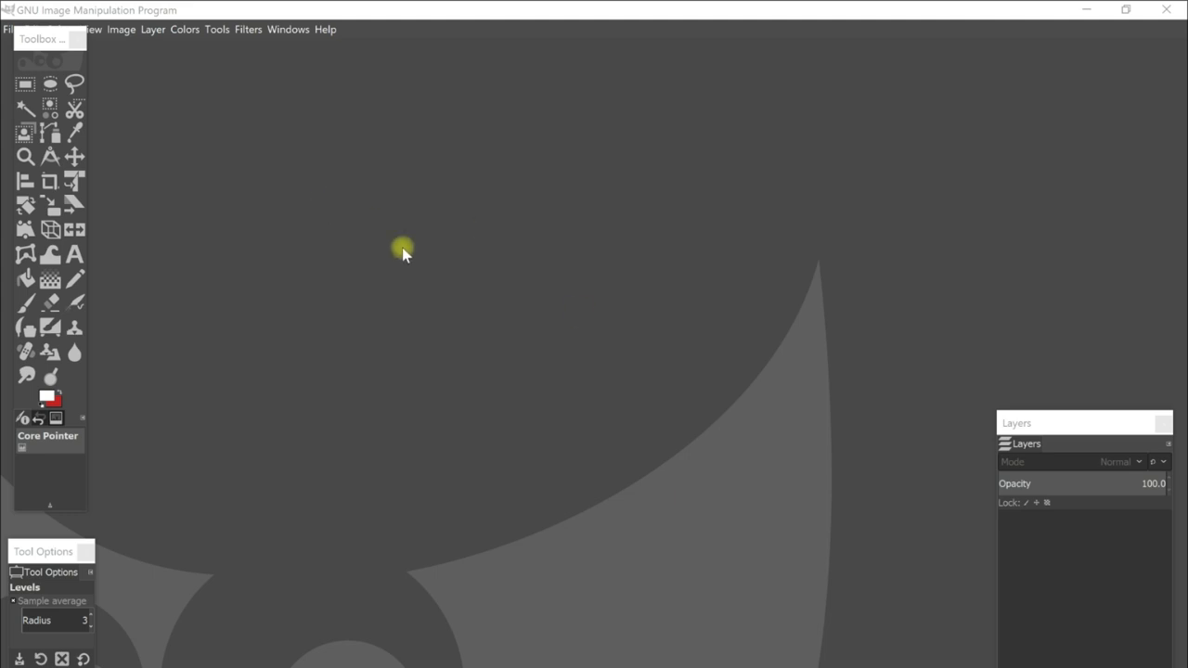
{"action": "mouse_move", "coordinate": [516, 198]}
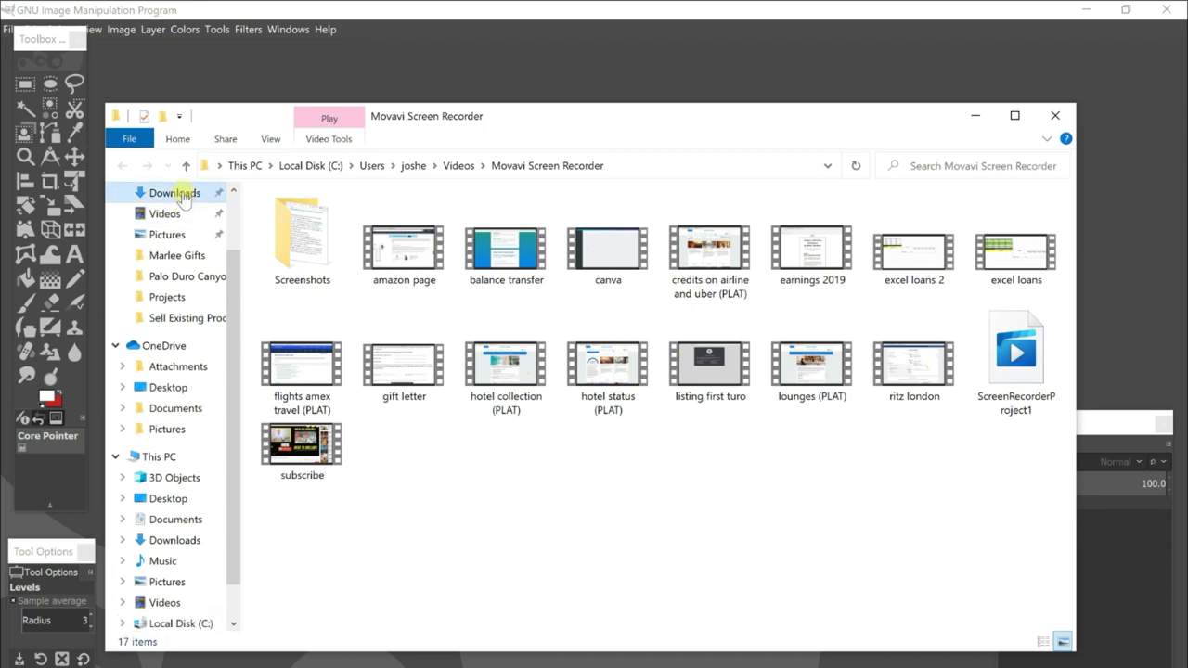
Drag IMG_6894 from Downloads into GIMP and convert it to built-in sRGB.
{"action": "left_click", "coordinate": [175, 193]}
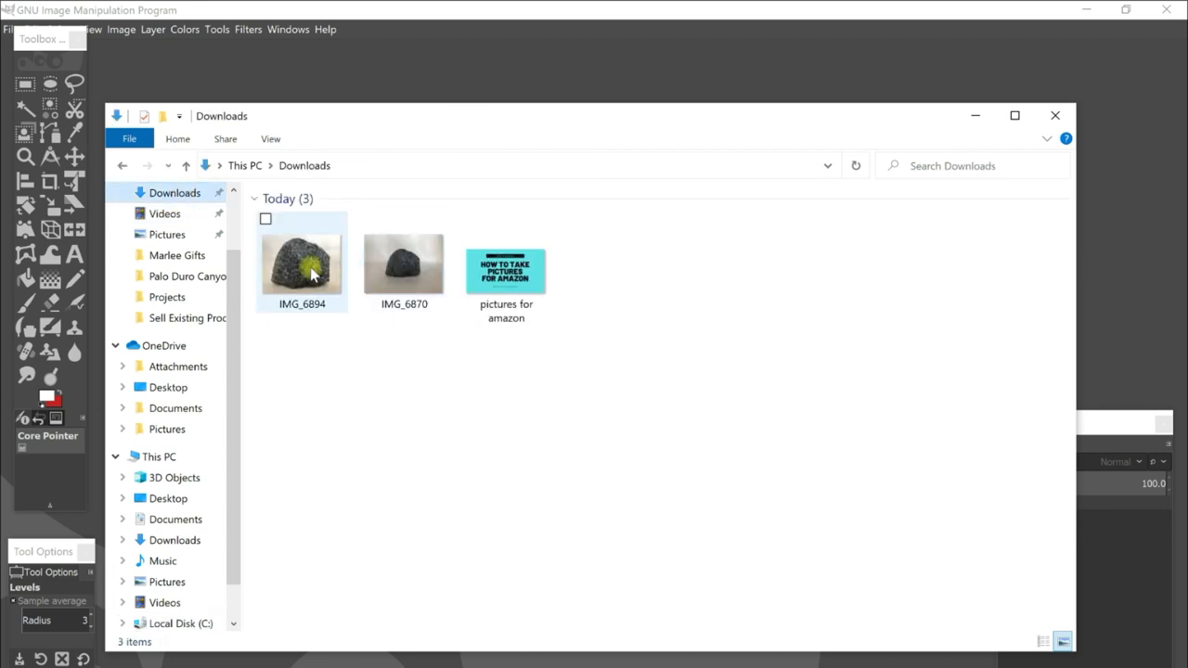
{"action": "left_click", "coordinate": [311, 270]}
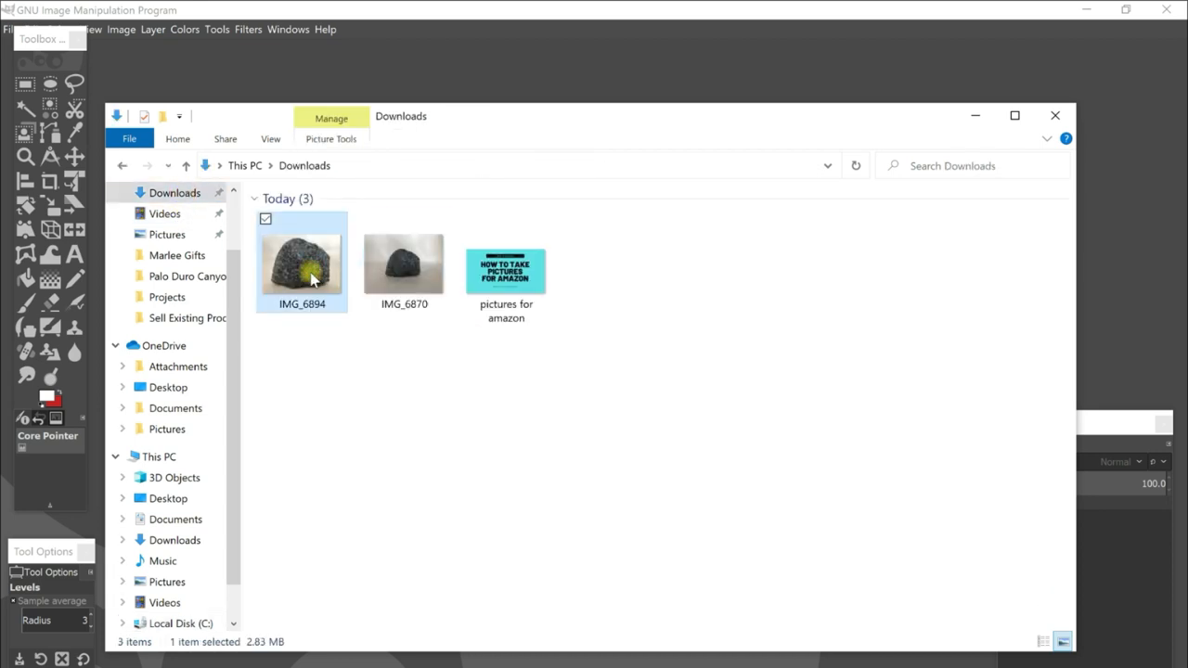
{"action": "left_click_drag", "start_coordinate": [302, 265], "coordinate": [358, 213]}
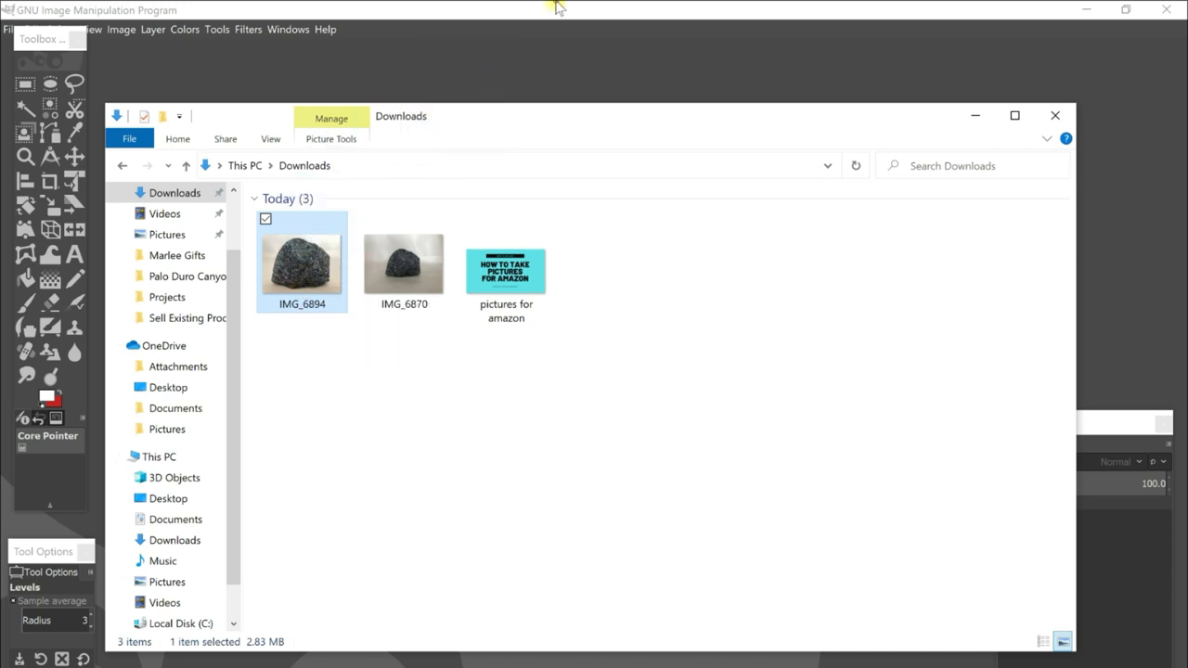
{"action": "double_click", "coordinate": [301, 264]}
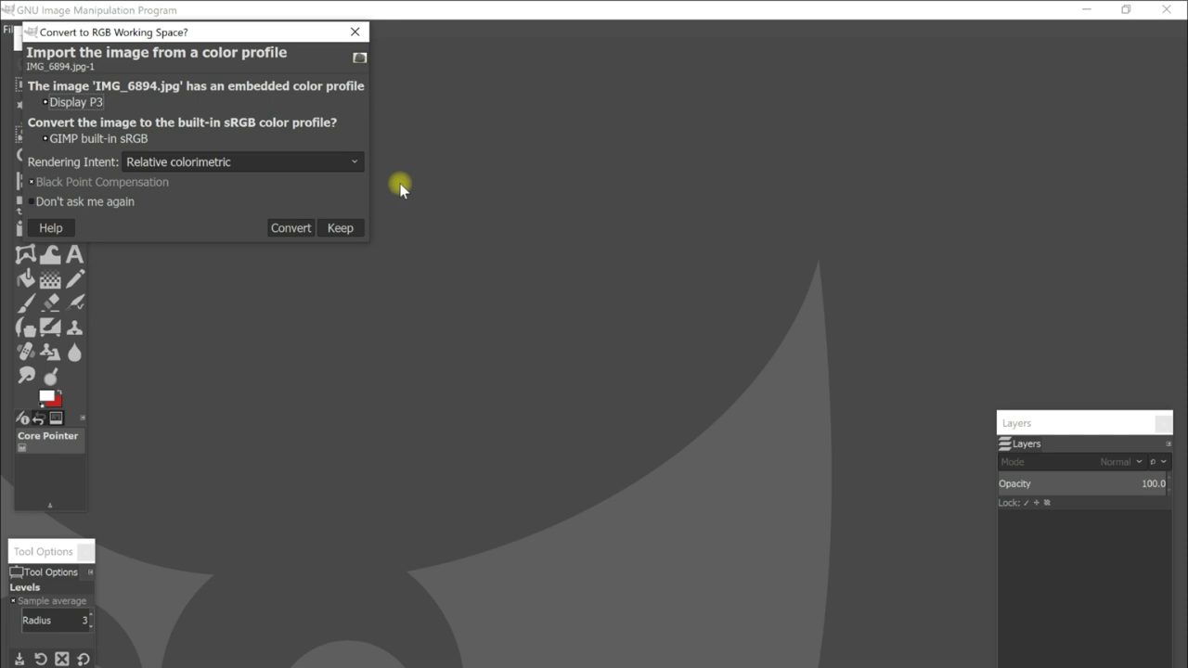
{"action": "mouse_move", "coordinate": [224, 156]}
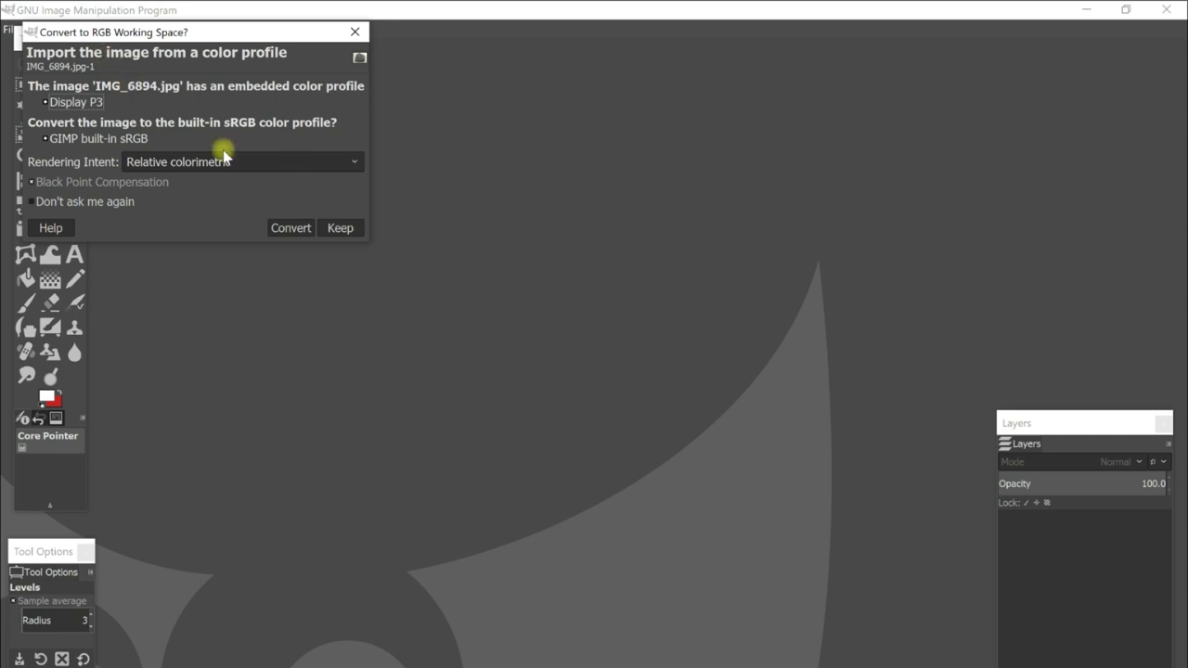
{"action": "left_click", "coordinate": [339, 227]}
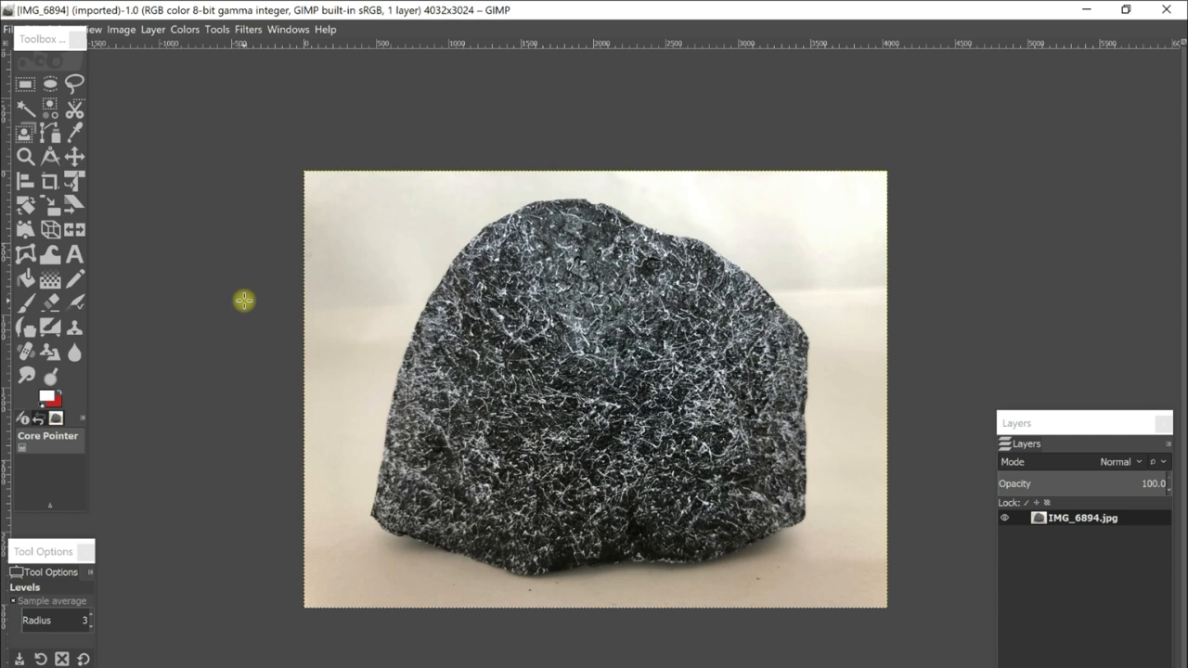
{"action": "mouse_move", "coordinate": [420, 199]}
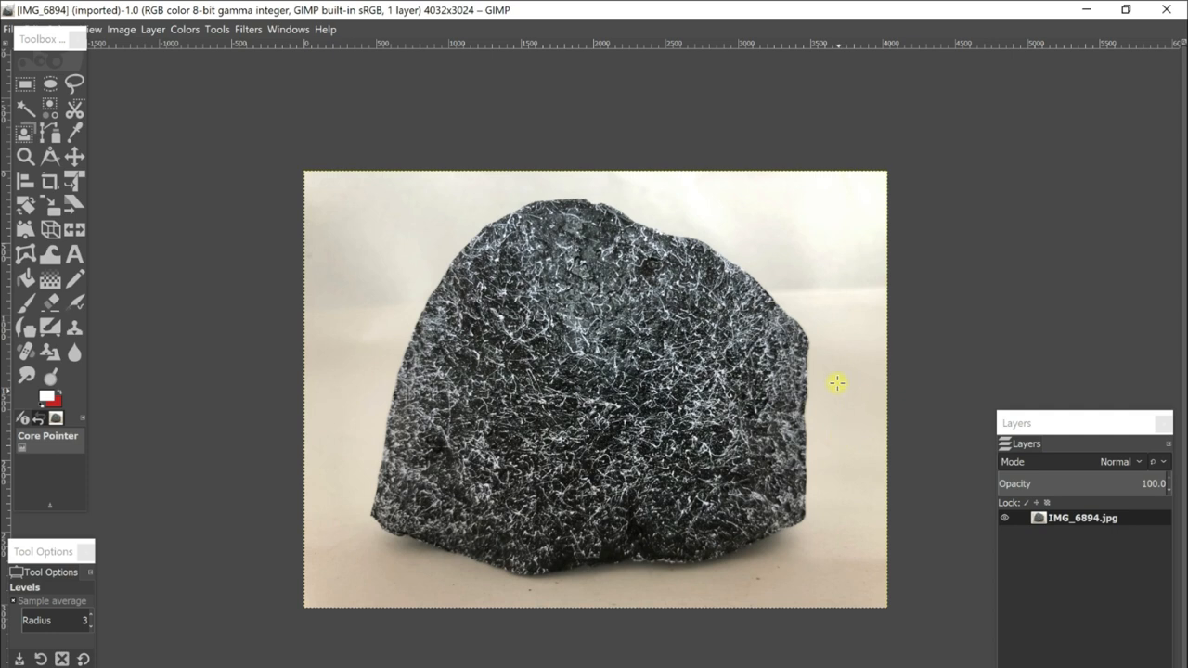
{"action": "mouse_move", "coordinate": [333, 395]}
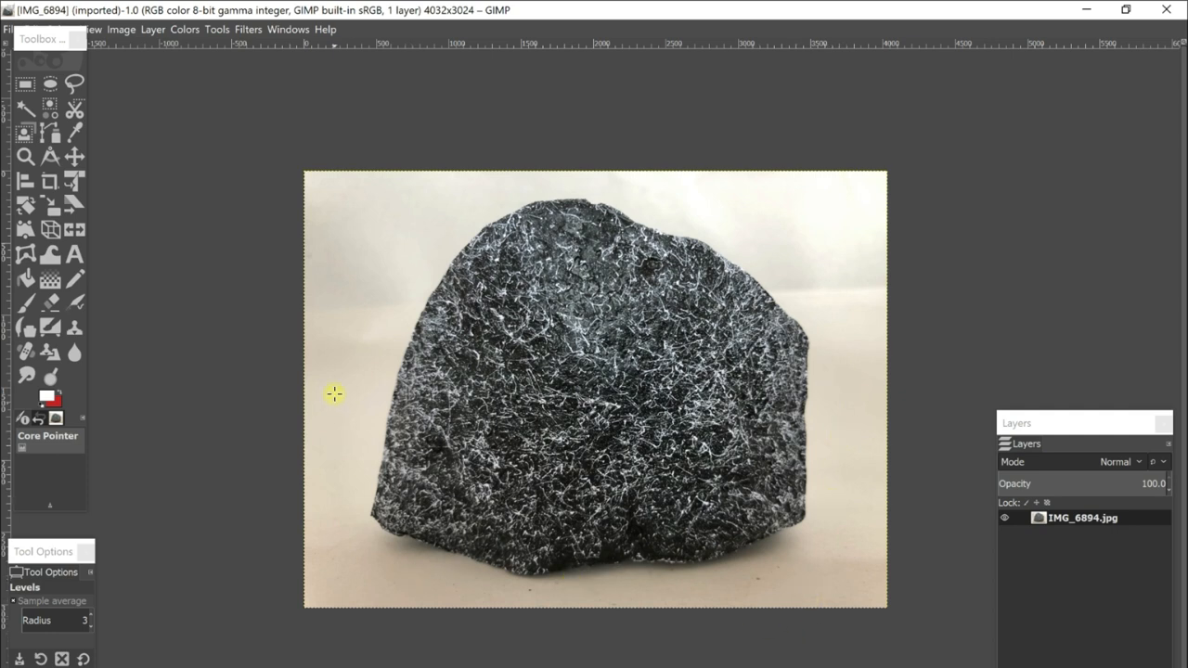
{"action": "mouse_move", "coordinate": [840, 403]}
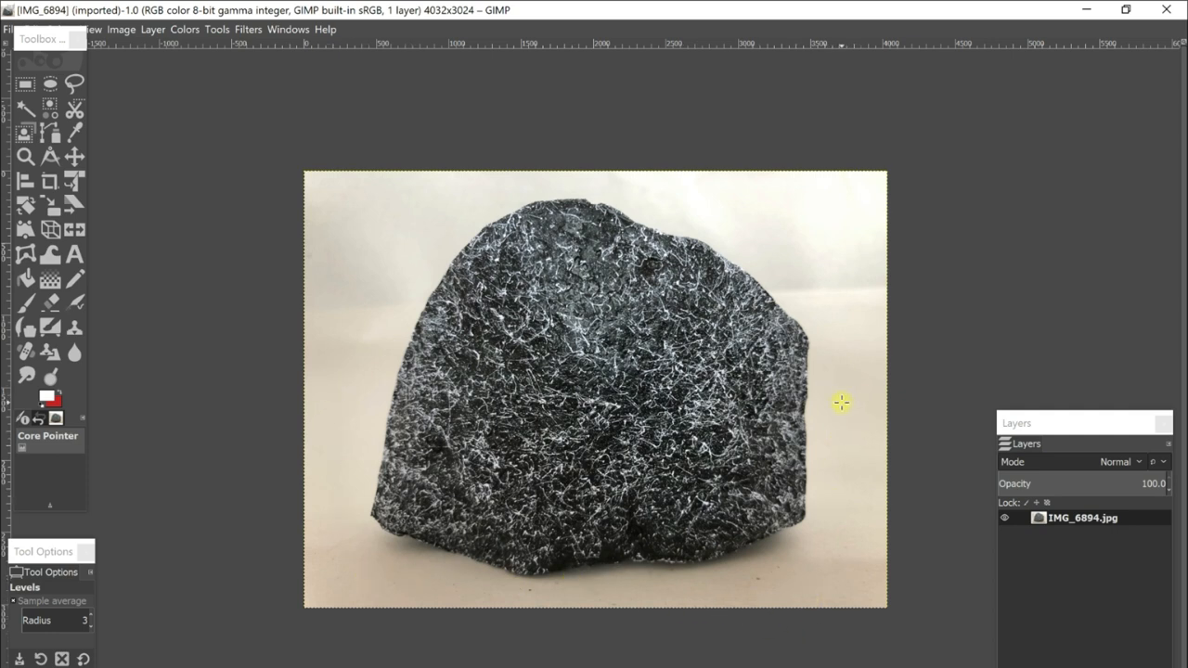
{"action": "mouse_move", "coordinate": [742, 212]}
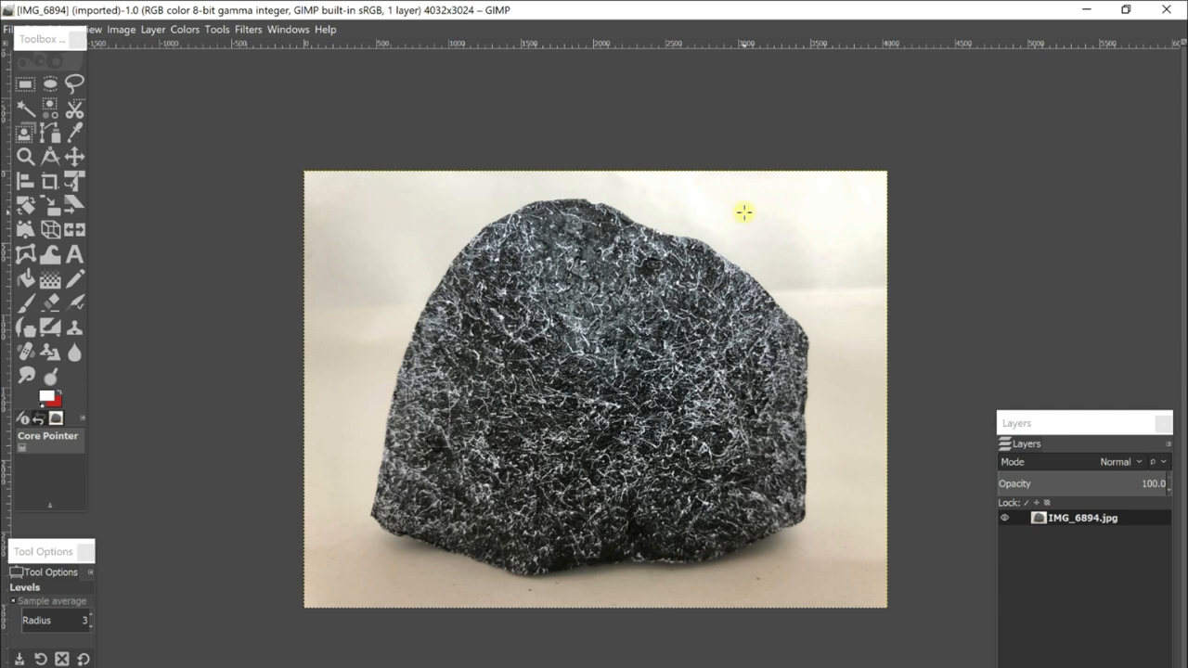
{"action": "mouse_move", "coordinate": [451, 194]}
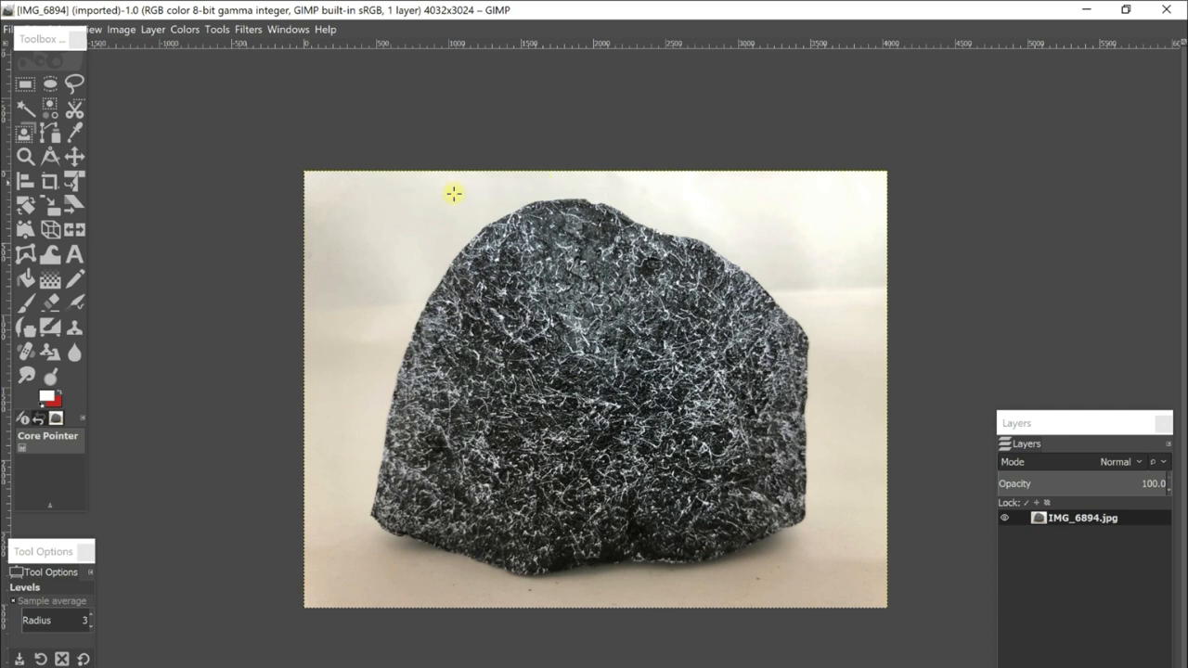
{"action": "mouse_move", "coordinate": [374, 196]}
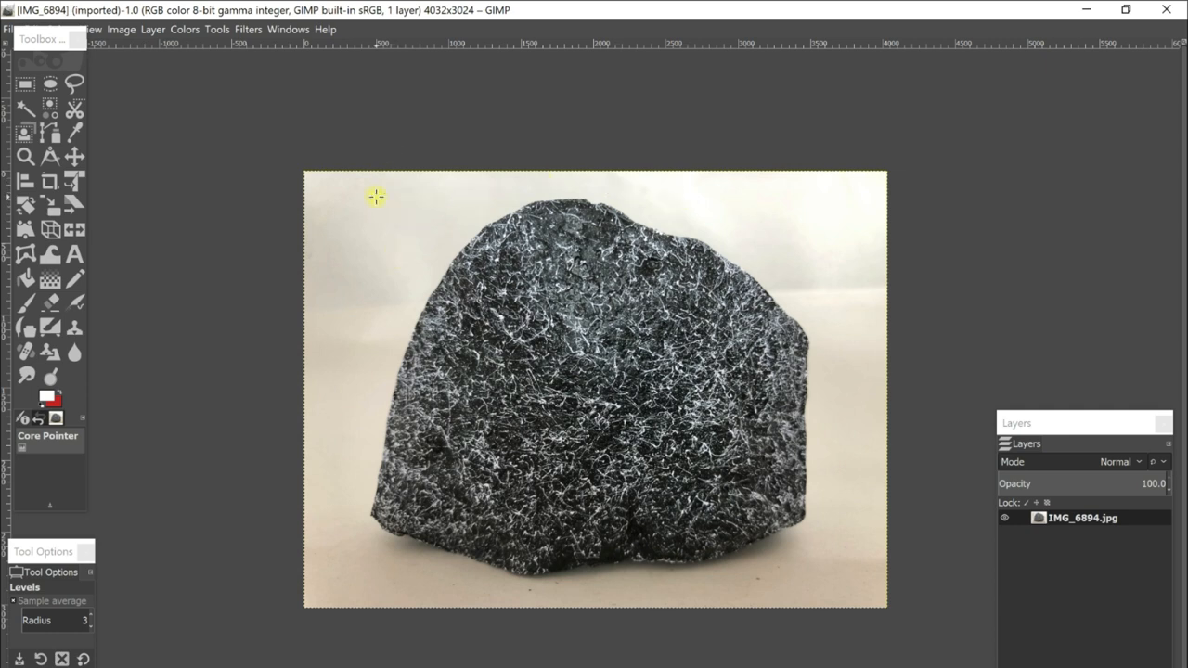
{"action": "mouse_move", "coordinate": [179, 33]}
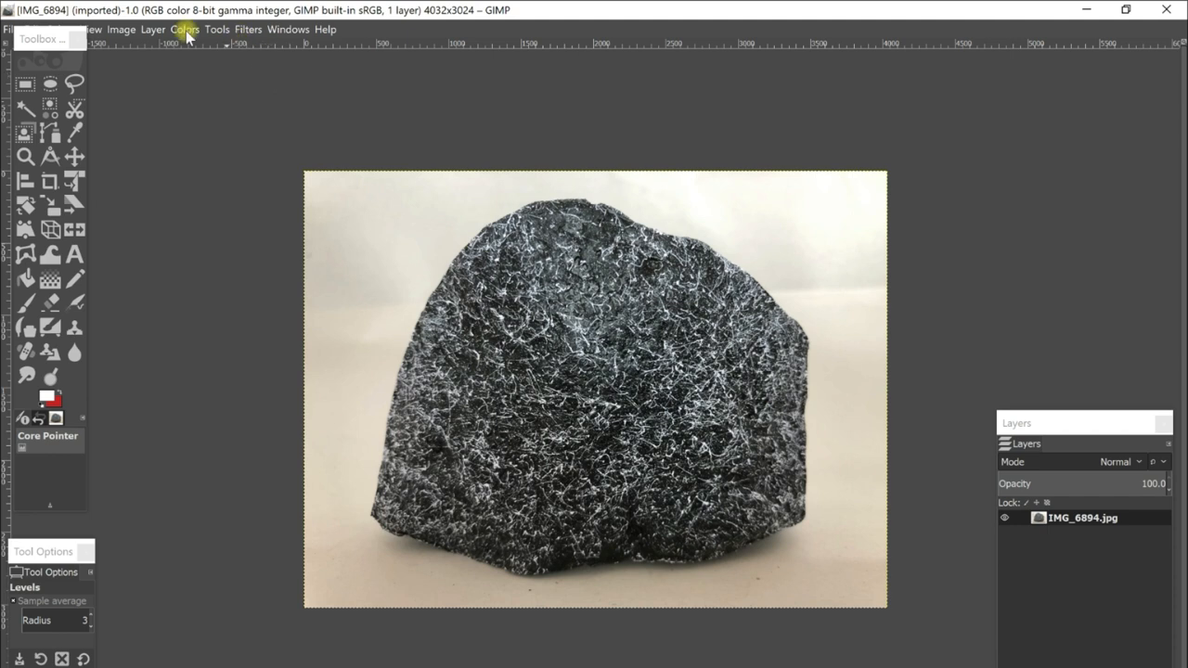
Open Colors > Levels and activate the white-point-for-all-channels eyedropper.
{"action": "left_click", "coordinate": [181, 32]}
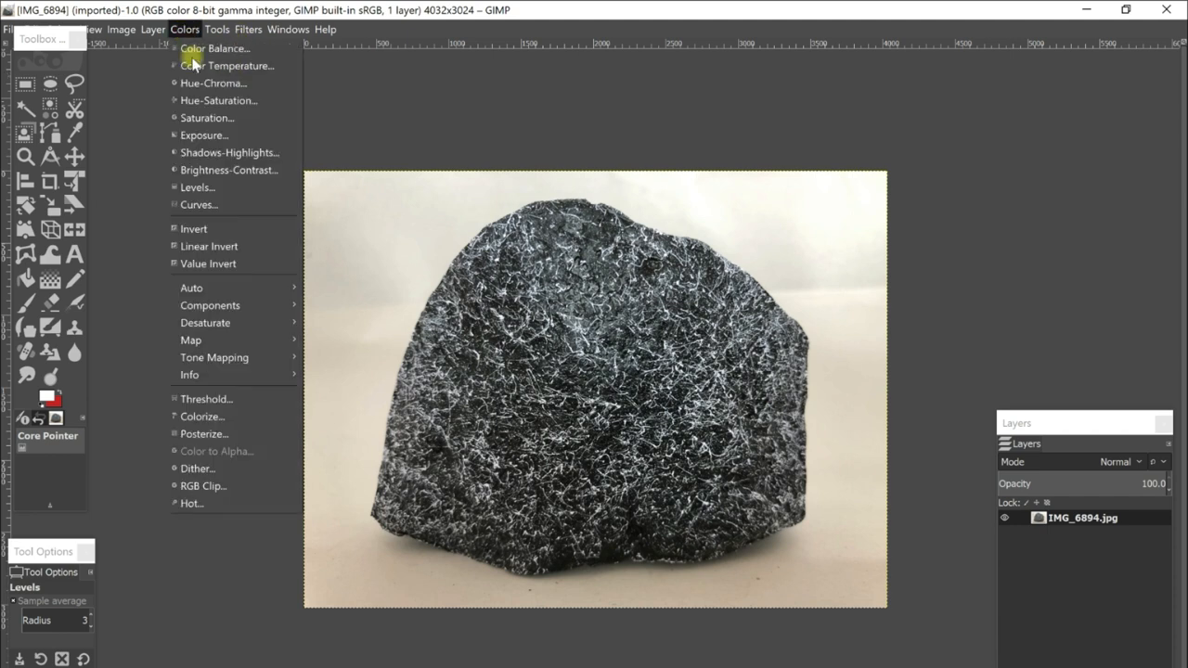
{"action": "mouse_move", "coordinate": [209, 191]}
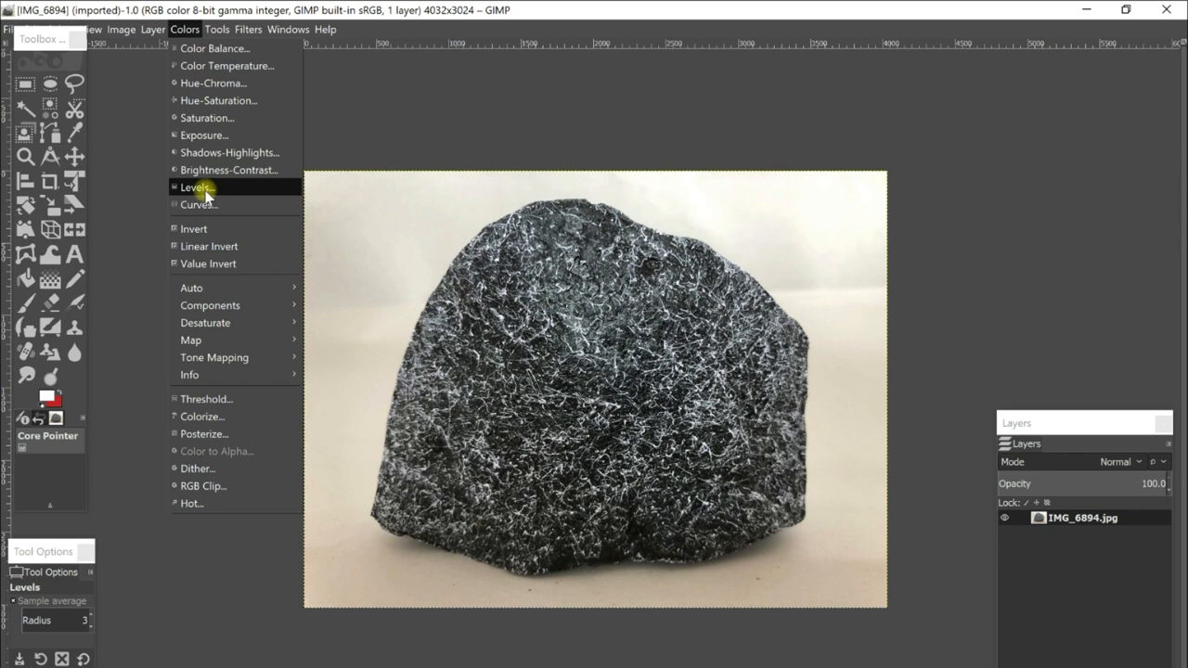
{"action": "left_click", "coordinate": [192, 188]}
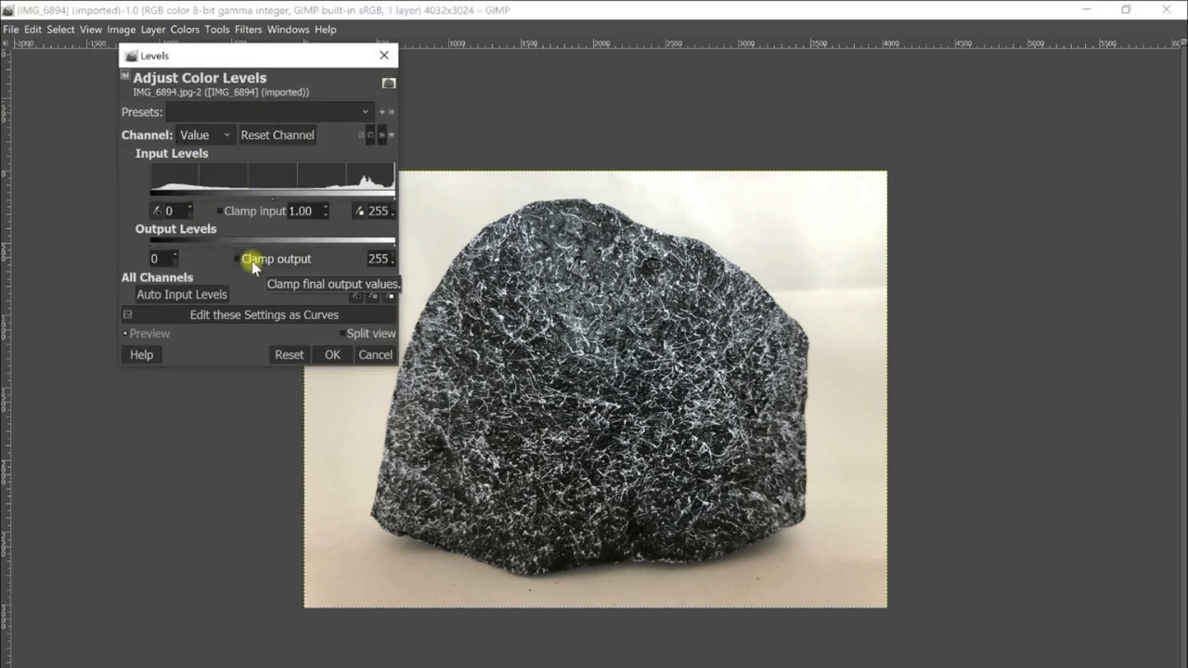
{"action": "mouse_move", "coordinate": [334, 304]}
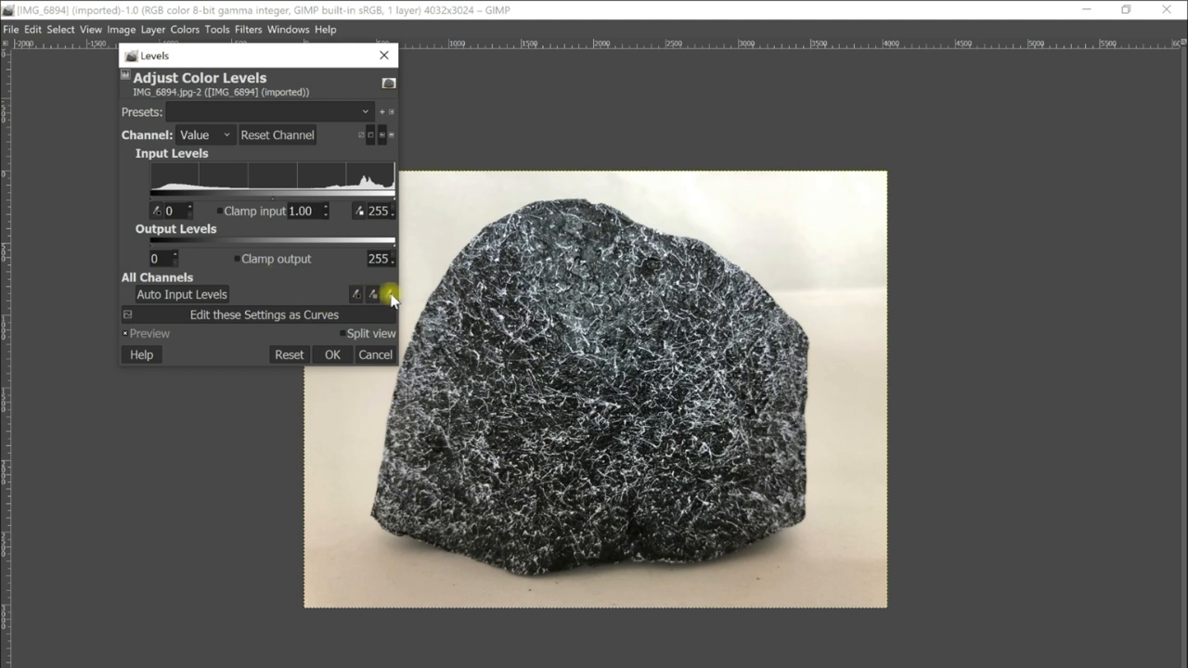
{"action": "mouse_move", "coordinate": [391, 296]}
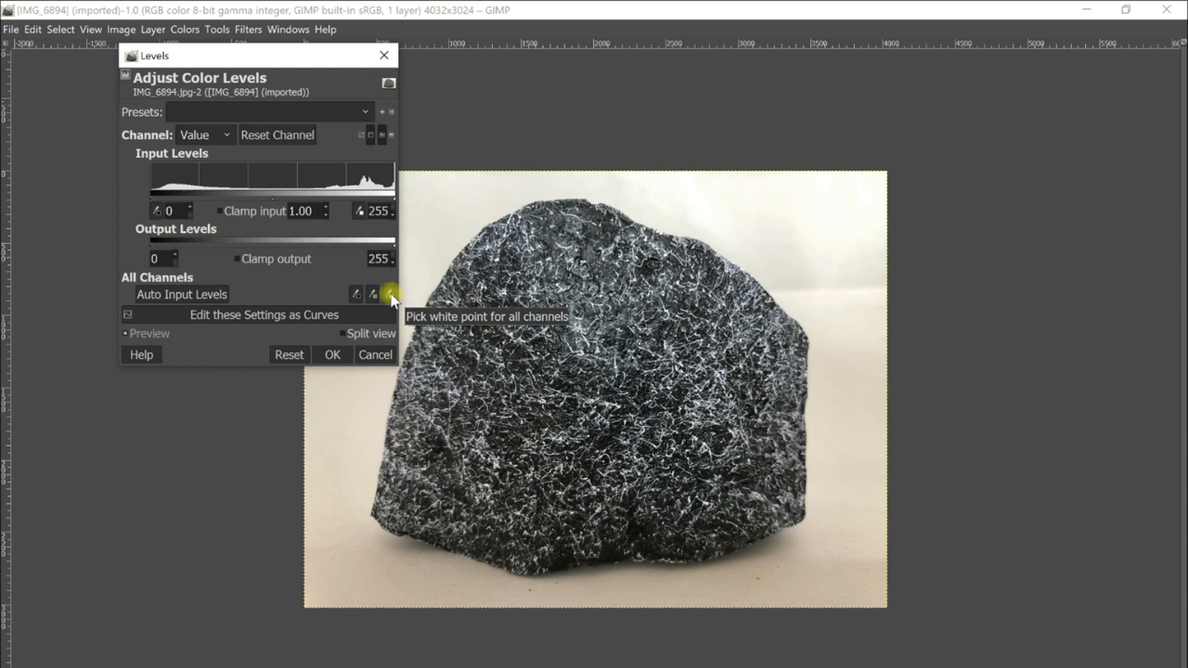
{"action": "left_click", "coordinate": [383, 290]}
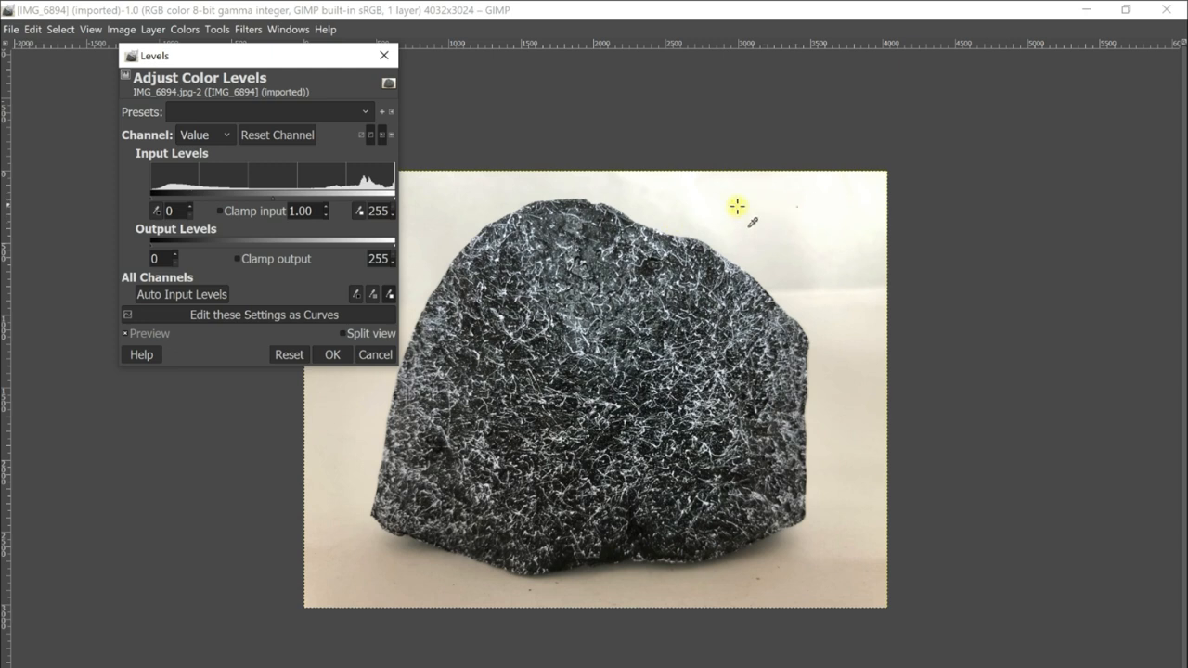
Sample the grey background with the white-point picker.
{"action": "left_click_drag", "start_coordinate": [260, 55], "coordinate": [125, 51]}
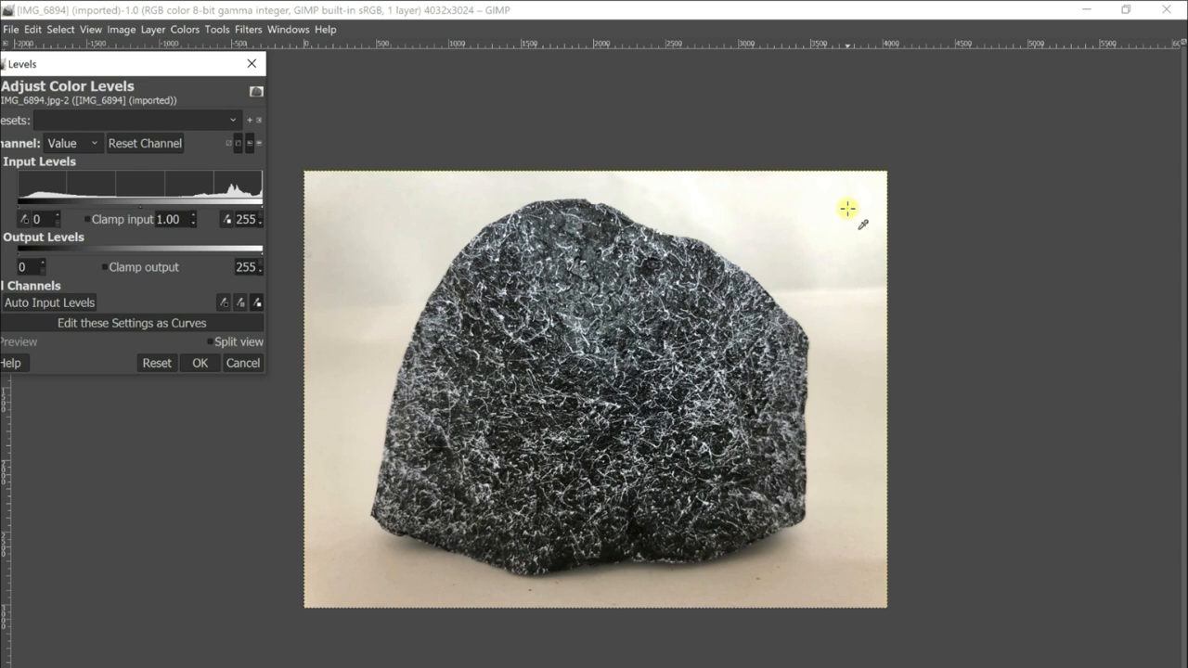
{"action": "mouse_move", "coordinate": [871, 187]}
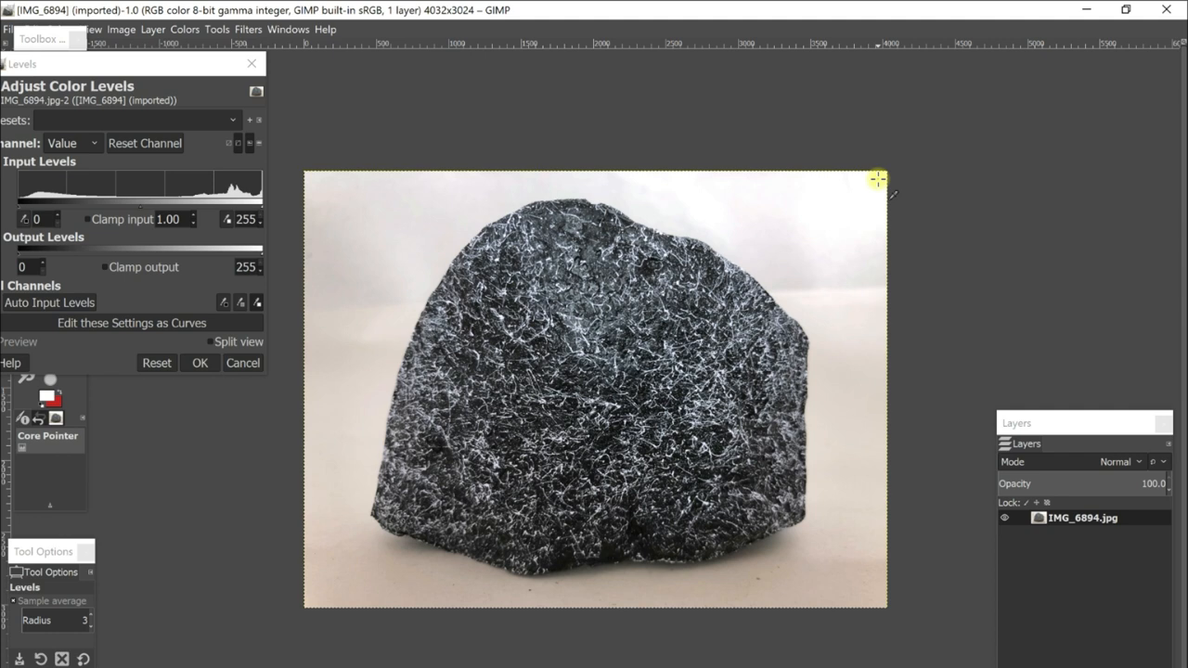
{"action": "mouse_move", "coordinate": [327, 316]}
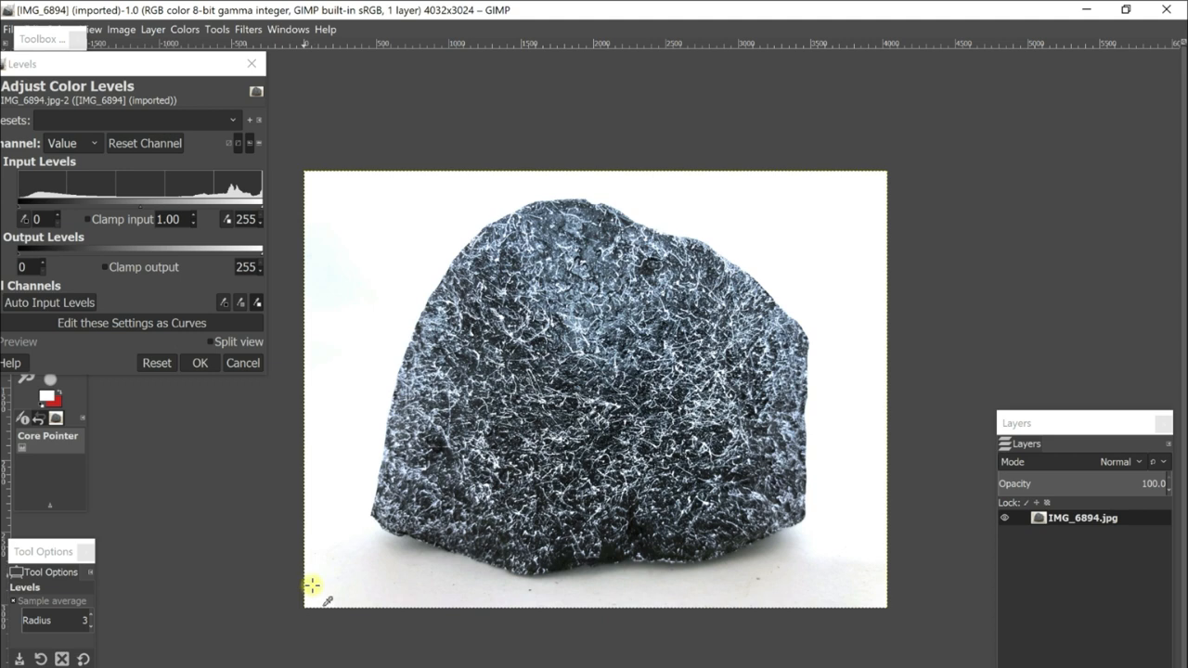
{"action": "mouse_move", "coordinate": [645, 283]}
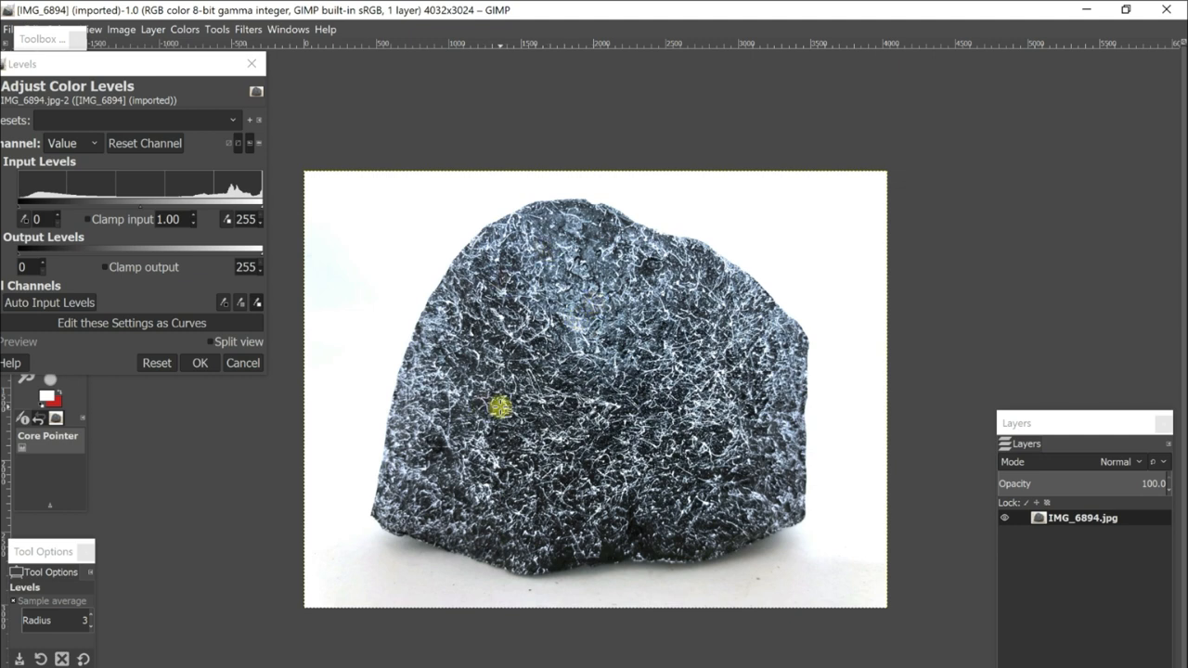
{"action": "mouse_move", "coordinate": [631, 462]}
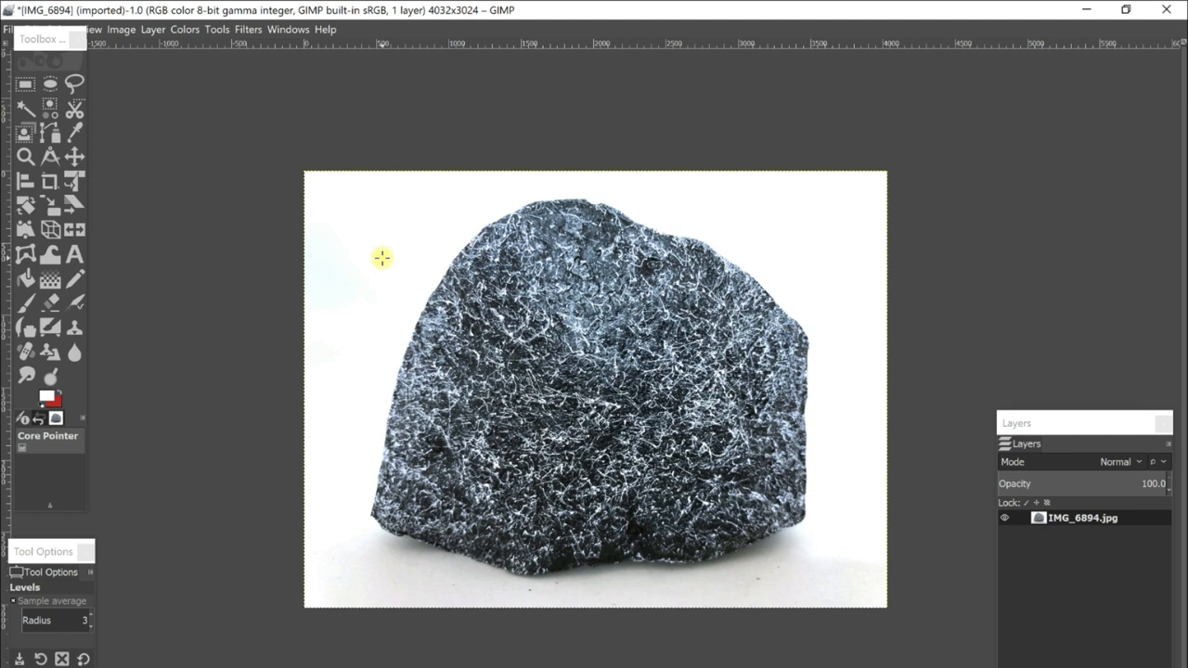
{"action": "mouse_move", "coordinate": [160, 55]}
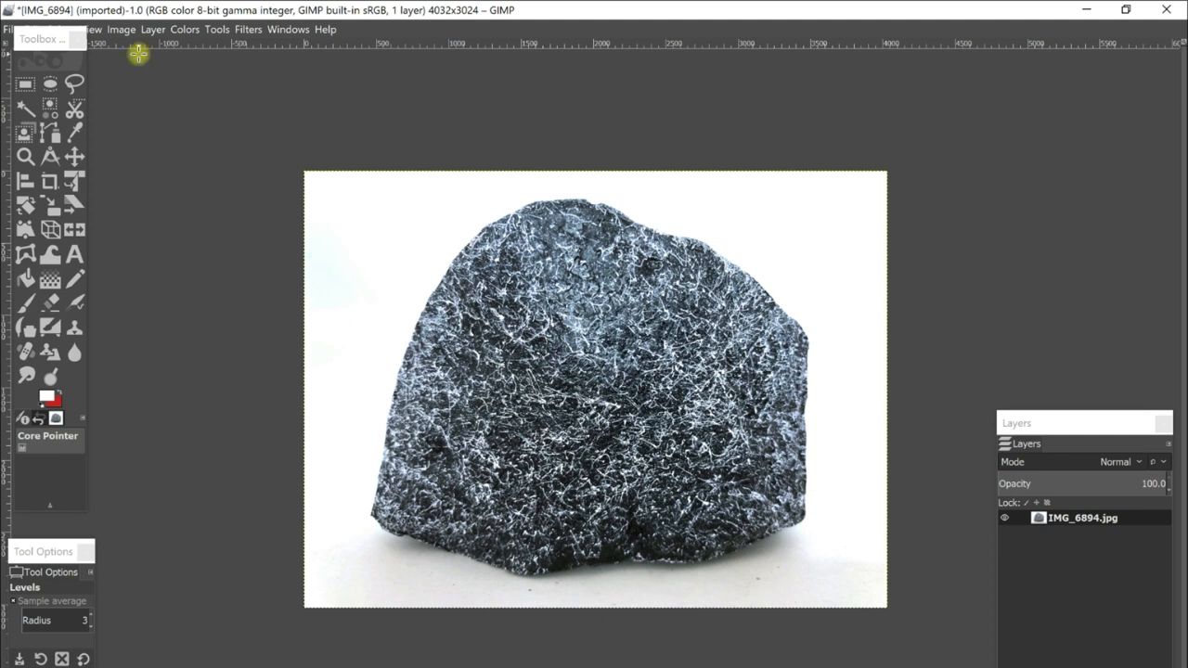
Choose File > Export As to export as IMG_6894_edited.jpg in Downloads.
{"action": "left_click", "coordinate": [12, 29]}
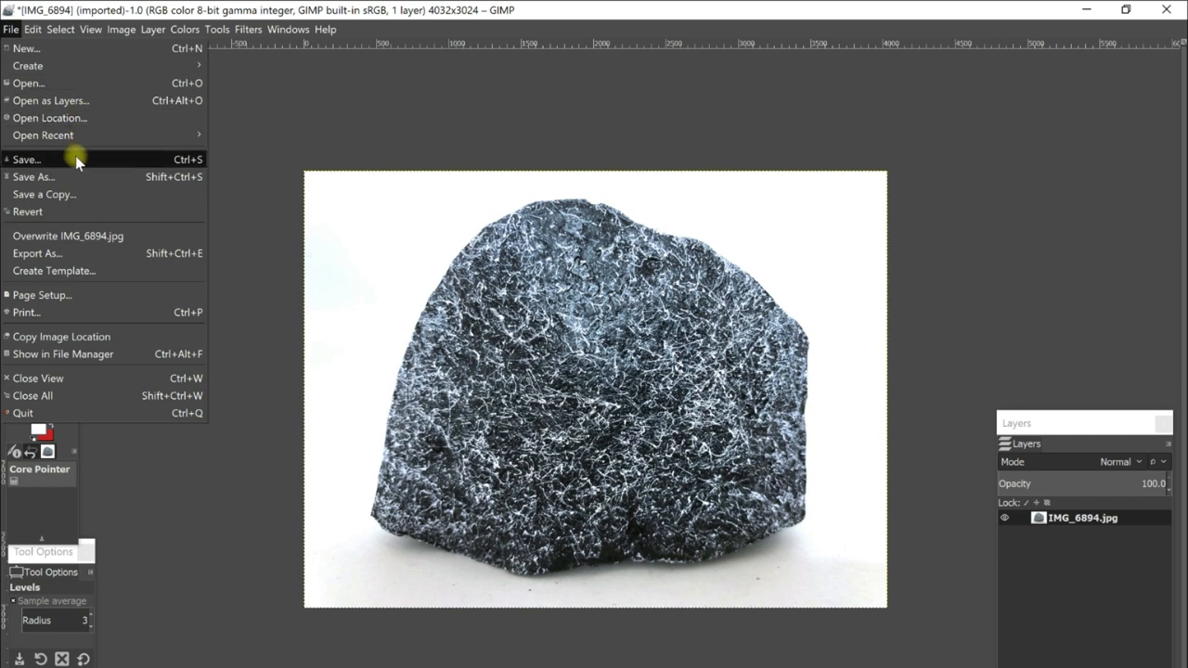
{"action": "mouse_move", "coordinate": [91, 336]}
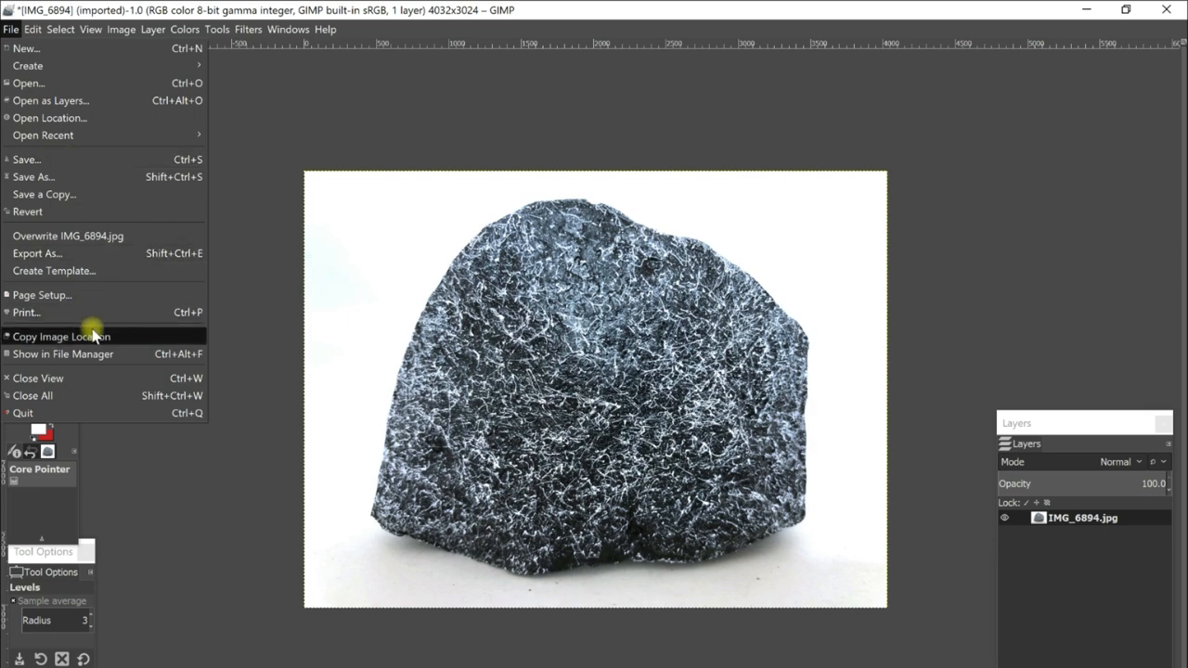
{"action": "mouse_move", "coordinate": [85, 257]}
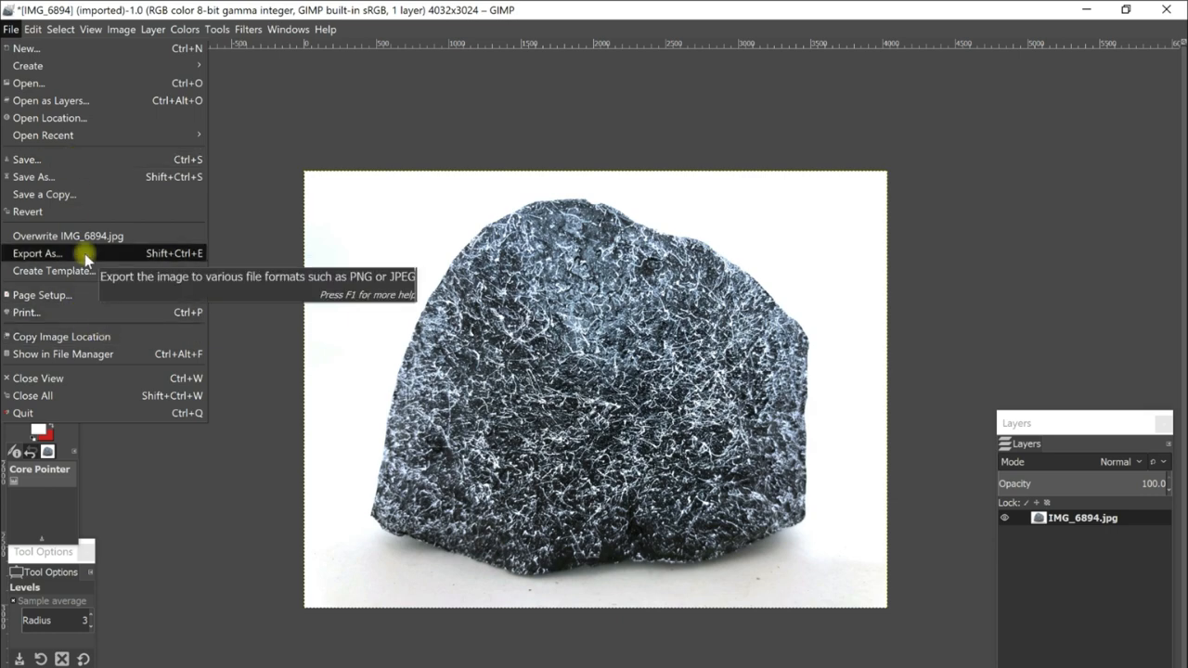
{"action": "left_click", "coordinate": [37, 253]}
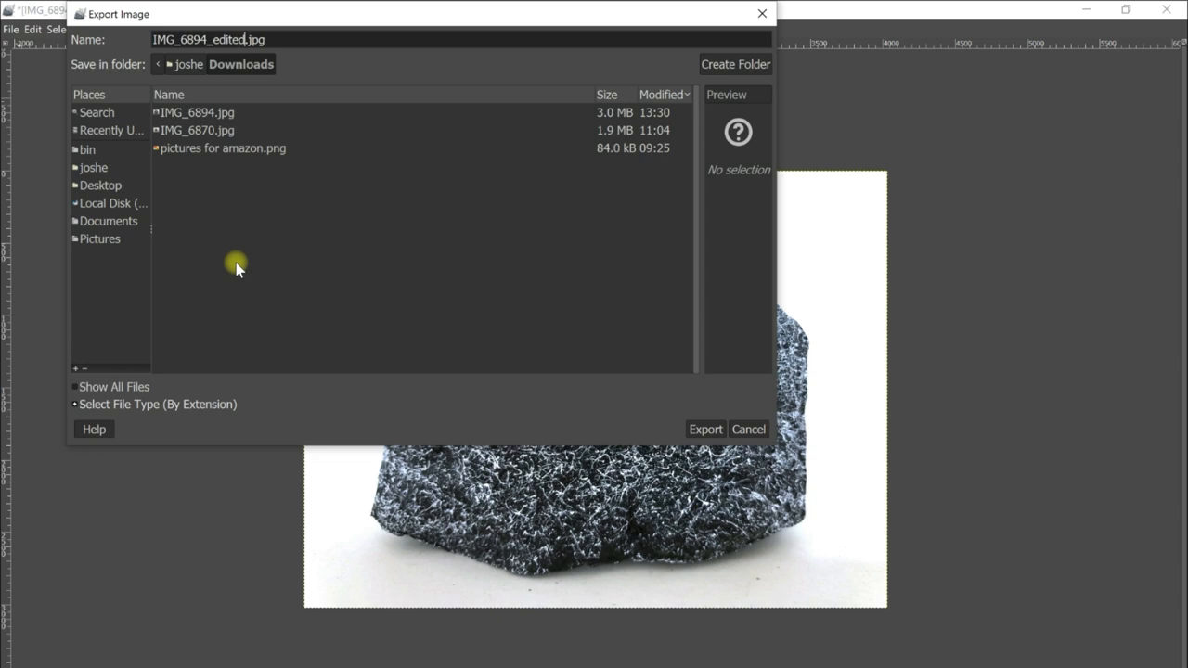
Export the photo as IMG_6894_editedGIMP.jpg with the default JPEG settings.
{"action": "type", "text": "GIMP"}
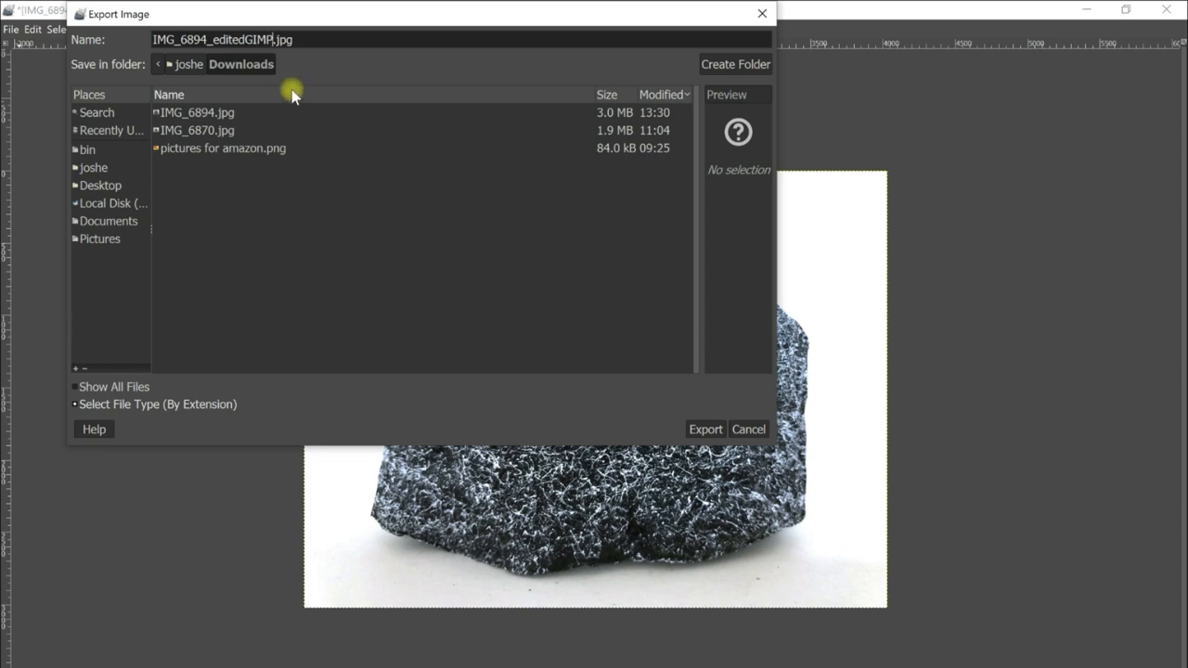
{"action": "mouse_move", "coordinate": [293, 71]}
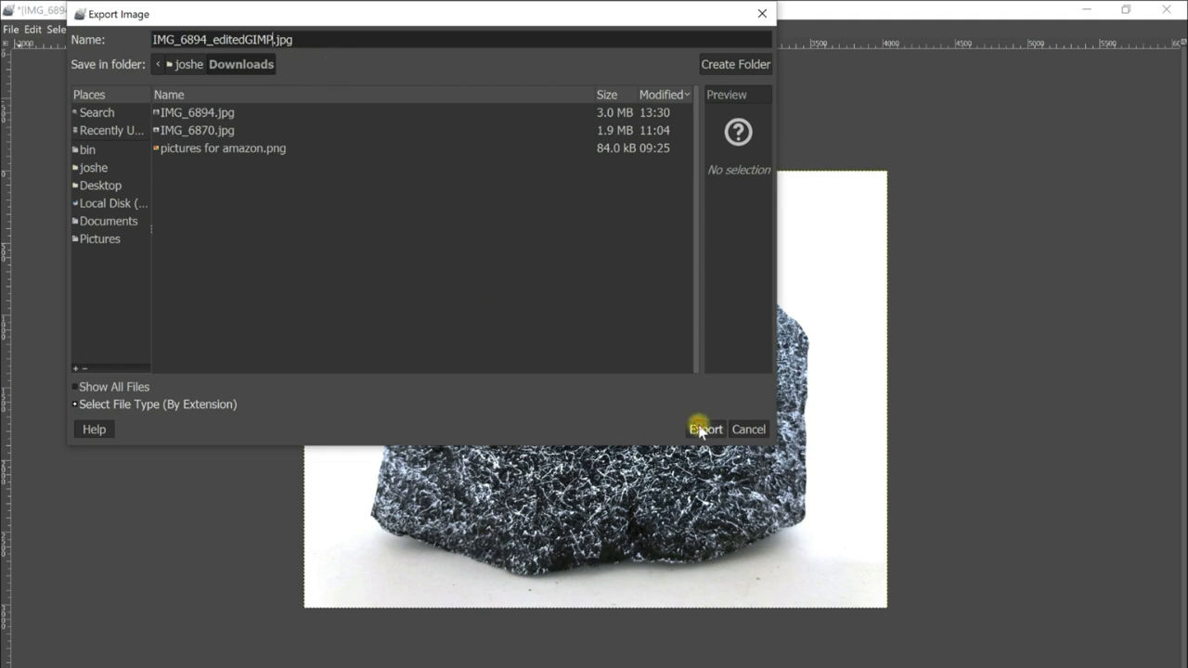
{"action": "left_click", "coordinate": [705, 428]}
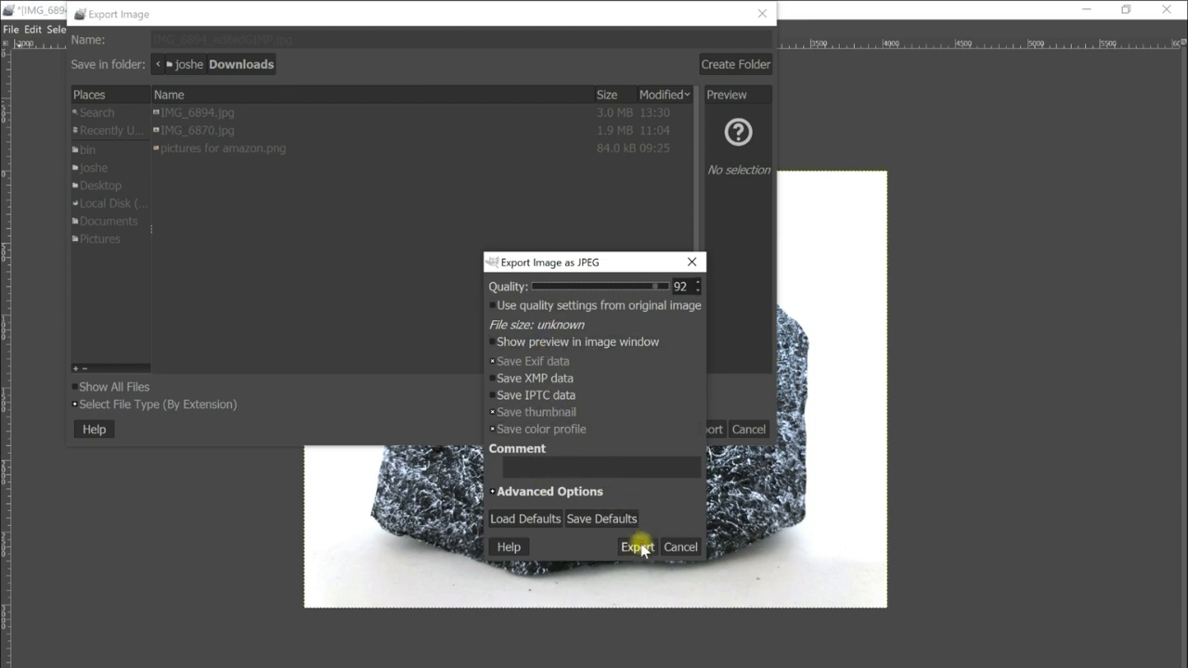
{"action": "left_click", "coordinate": [637, 546]}
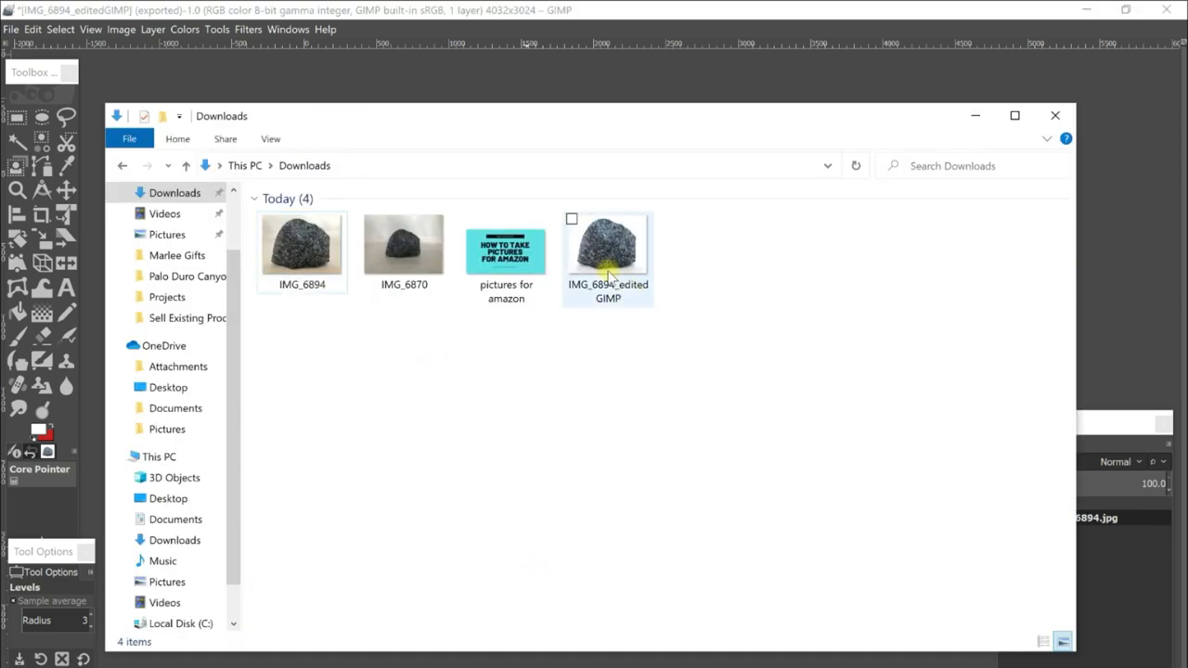
{"action": "mouse_move", "coordinate": [622, 252]}
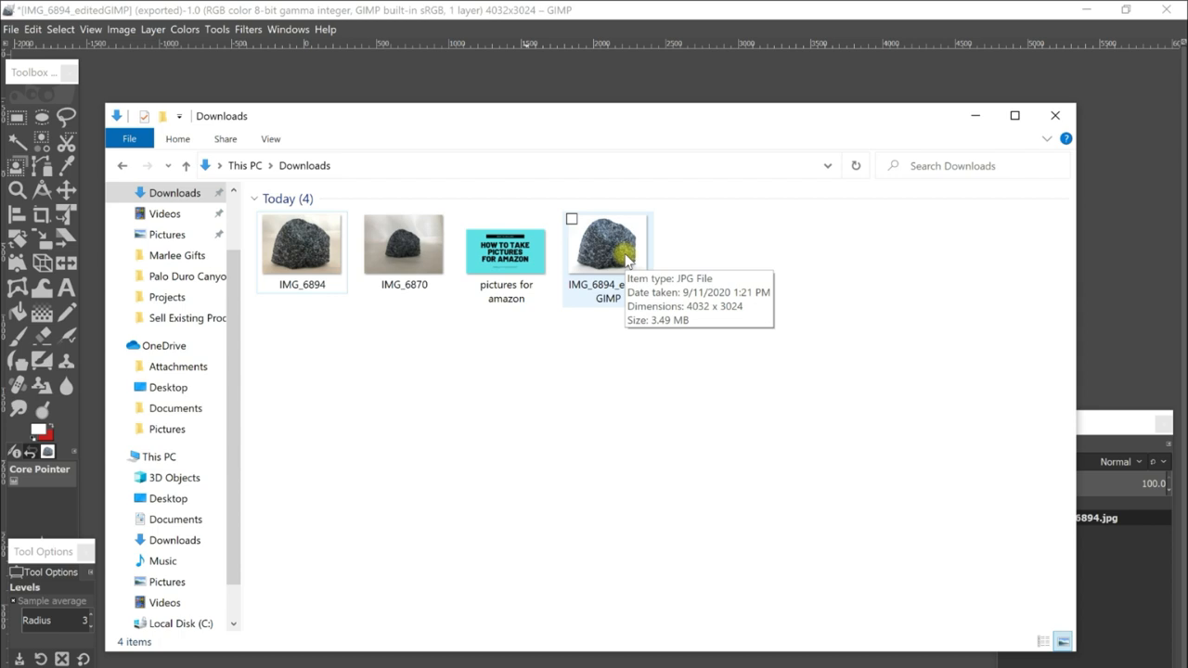
{"action": "mouse_move", "coordinate": [310, 275]}
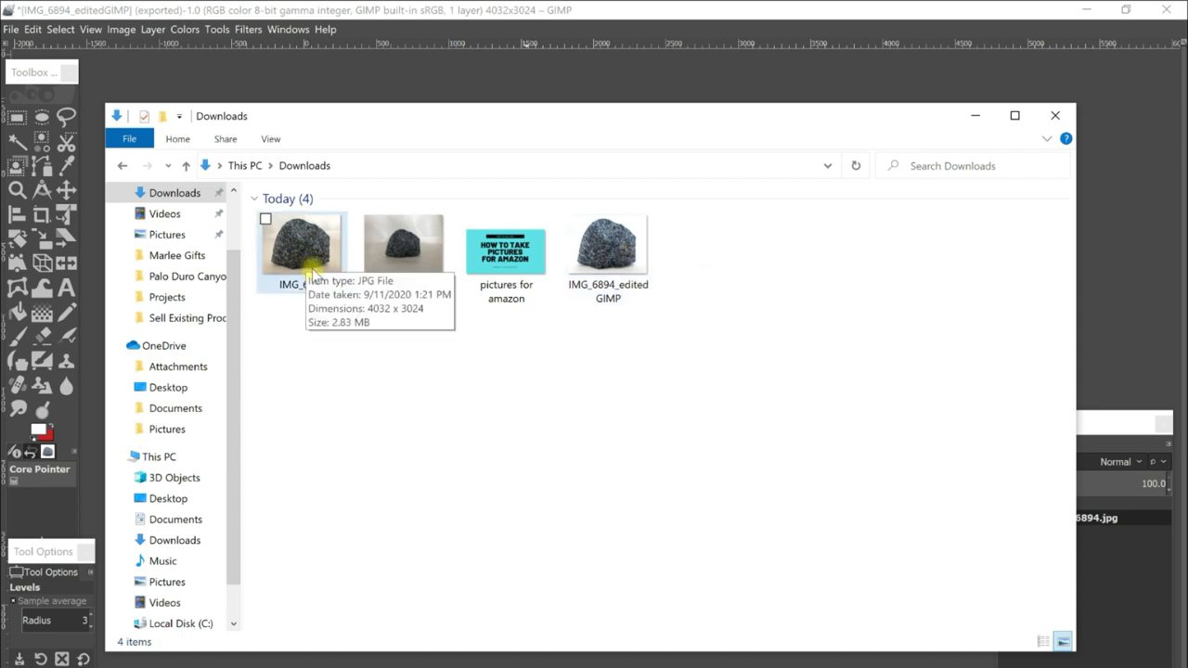
Open IMG_6894_editedGIMP.jpg from Downloads in Windows Photos to check the result.
{"action": "double_click", "coordinate": [301, 249]}
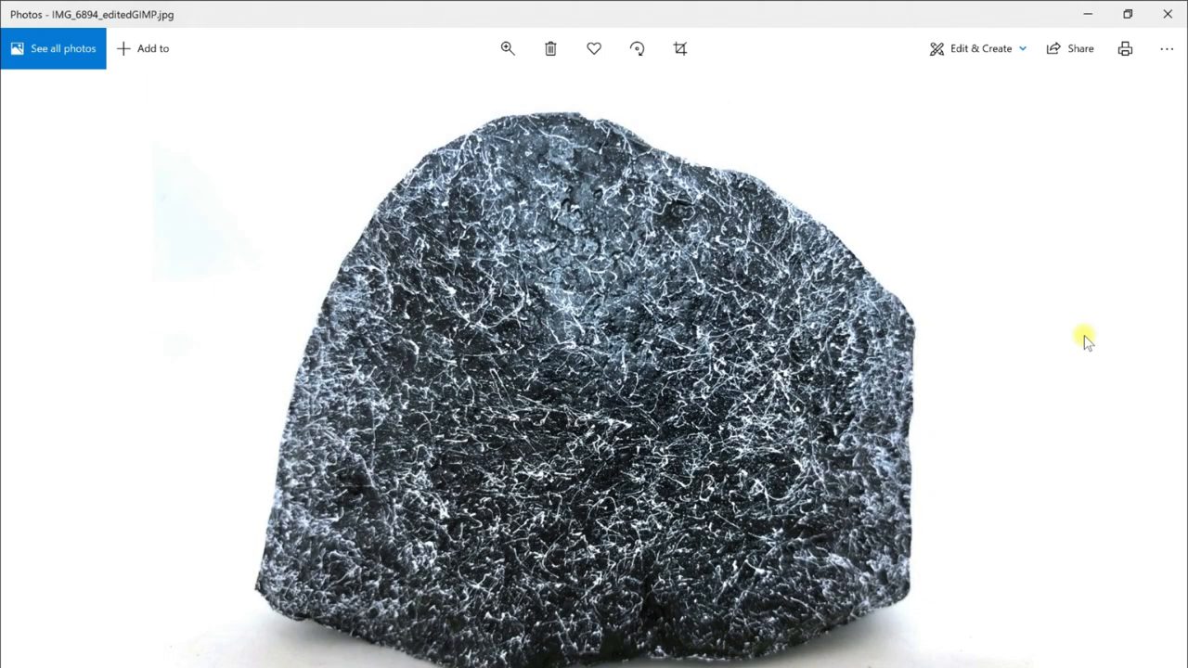
{"action": "mouse_move", "coordinate": [545, 645]}
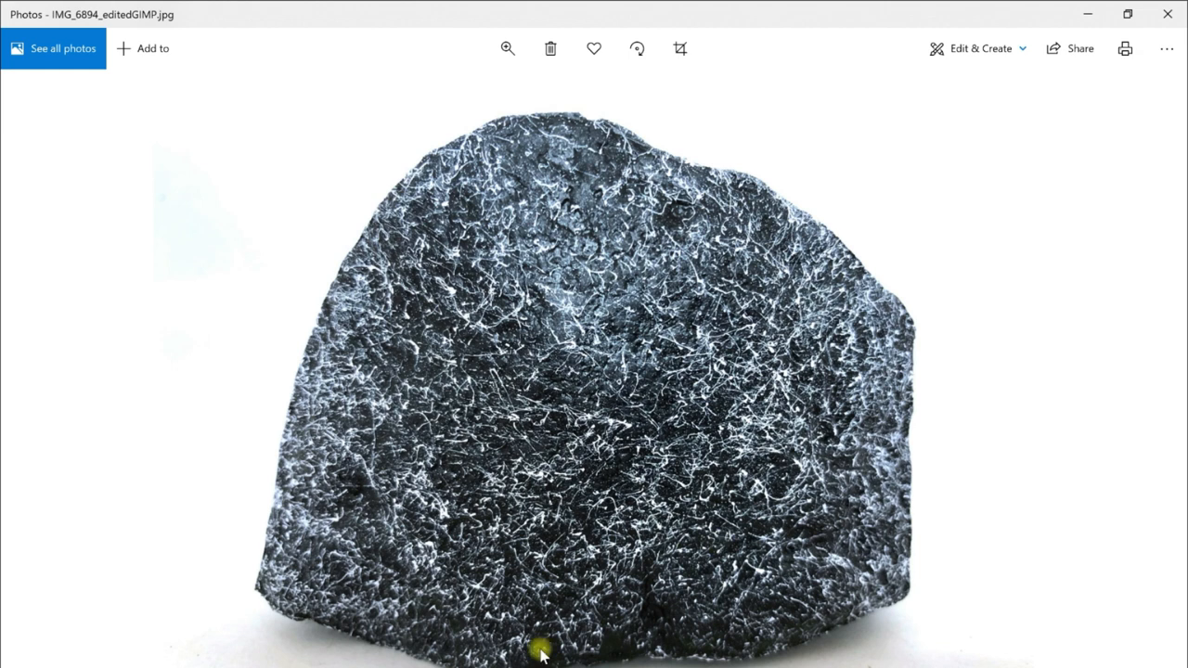